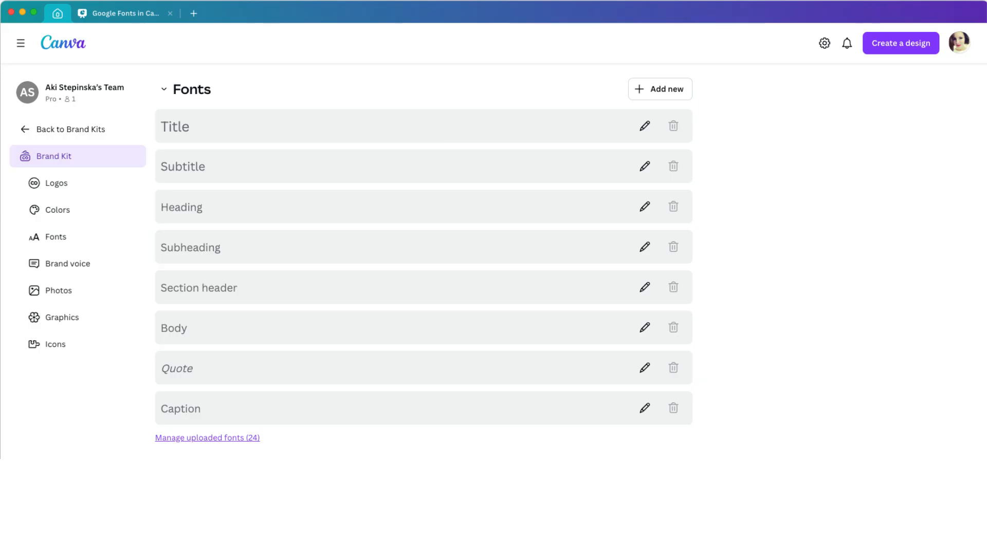
Switch the font catalogue to grid cards and sort it by Most popular.
left_click(228, 9)
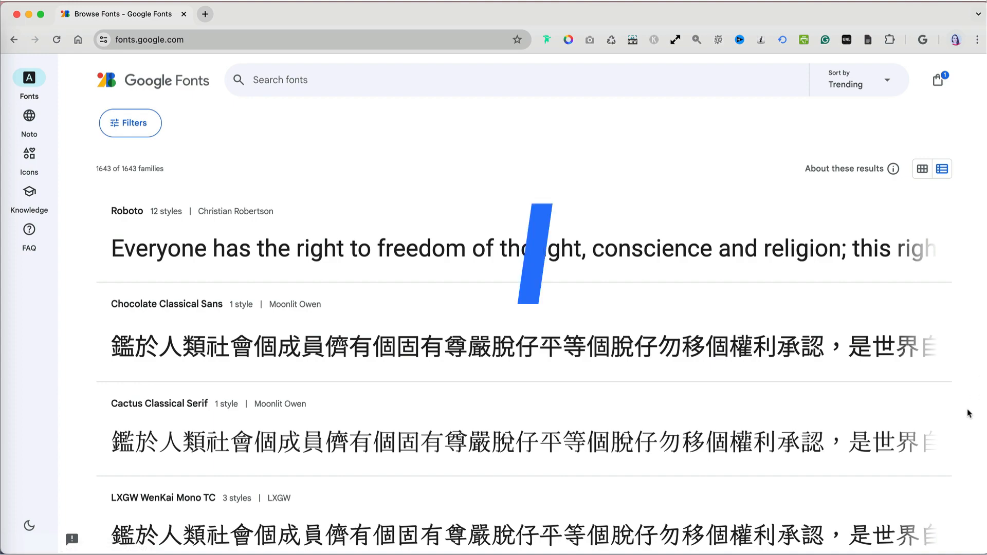
scroll("down", 3)
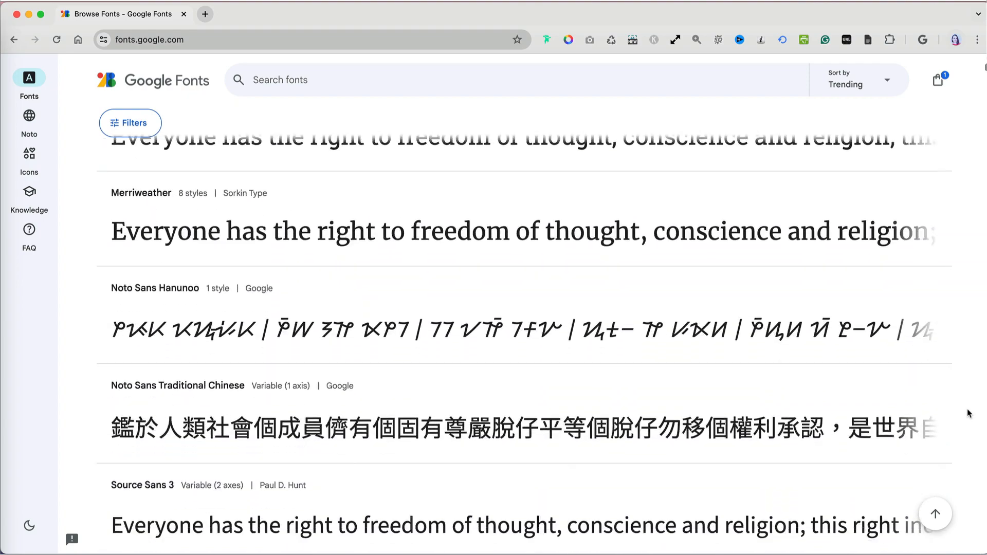
scroll("down", 3)
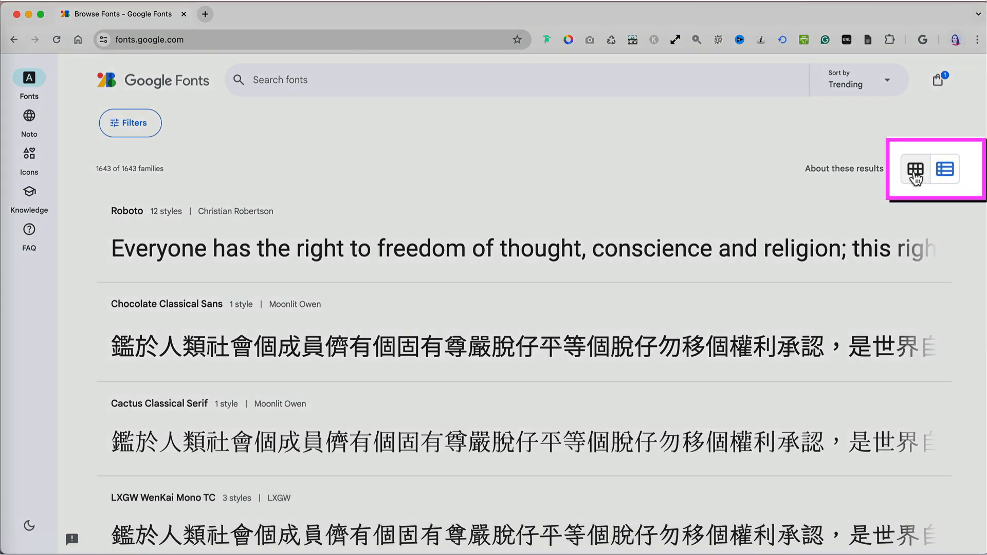
left_click(914, 170)
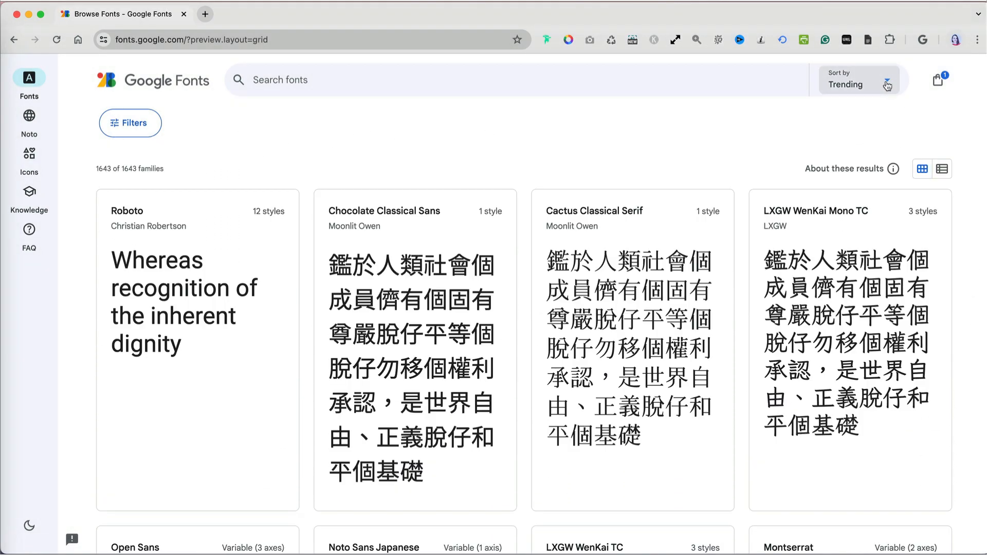
left_click(858, 81)
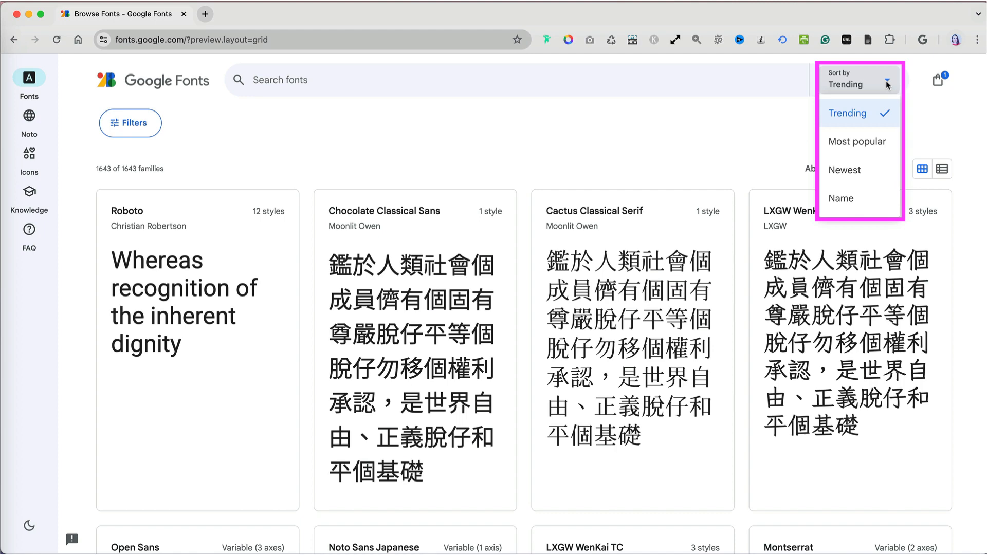
mouse_move(858, 141)
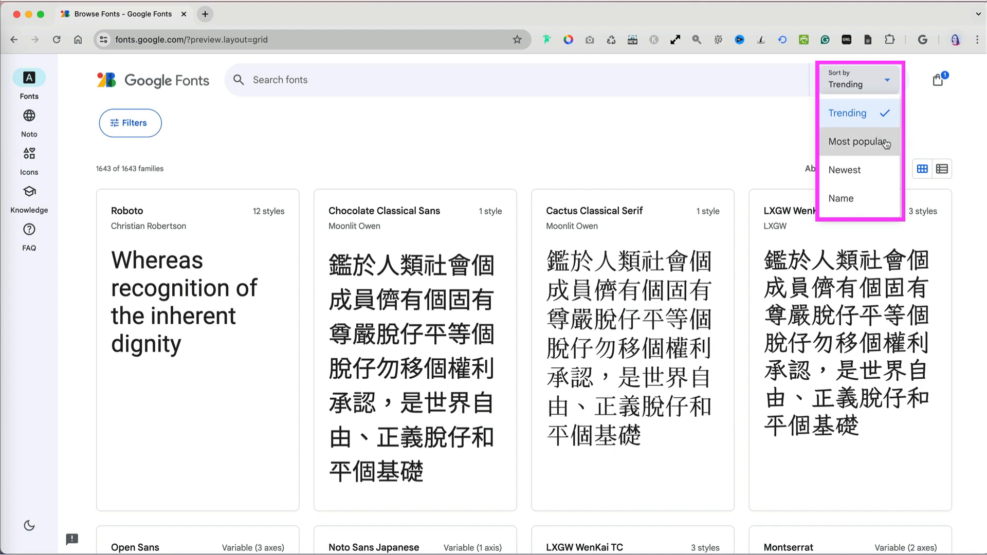
left_click(859, 141)
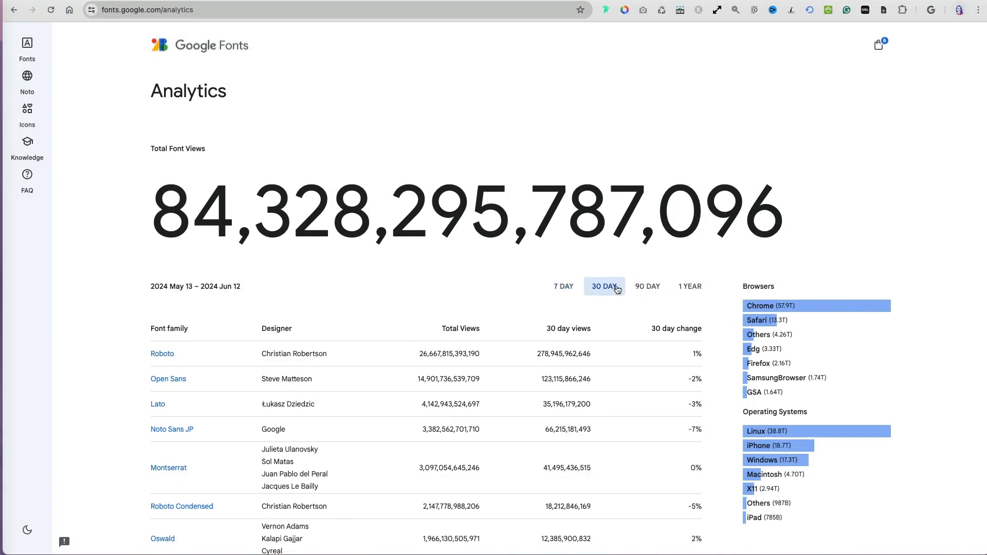
Show the past year's font view statistics and scroll through the top families table.
left_click(690, 286)
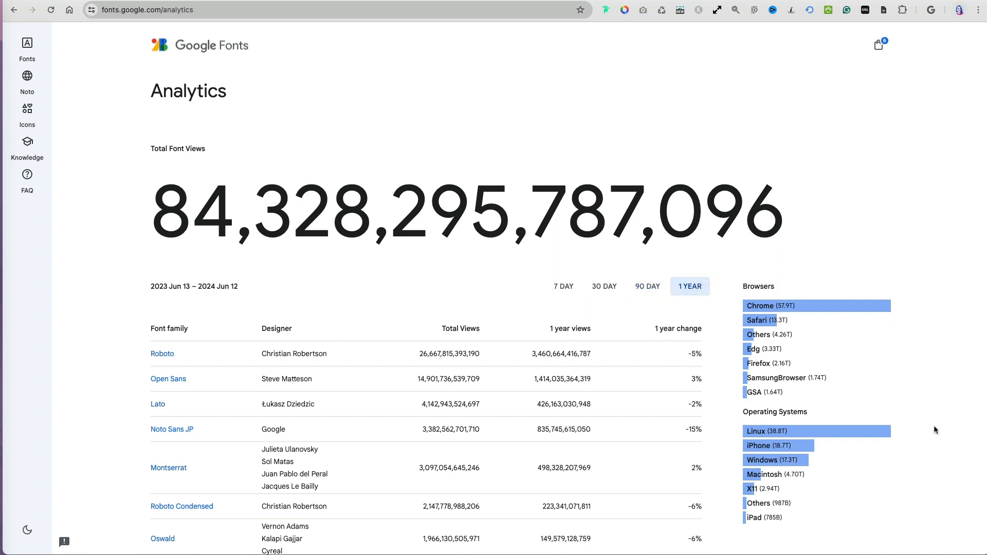
scroll("down", 3)
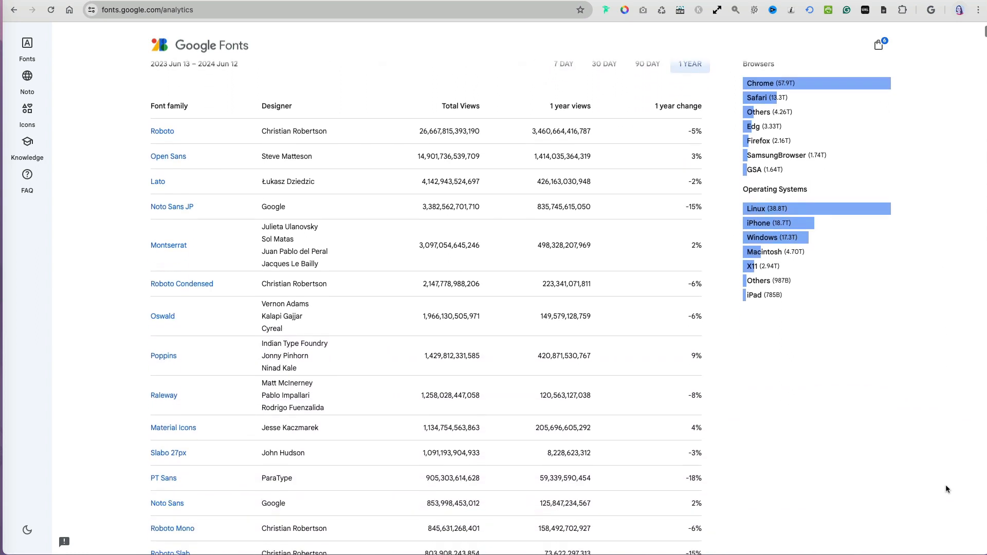
scroll("down", 3)
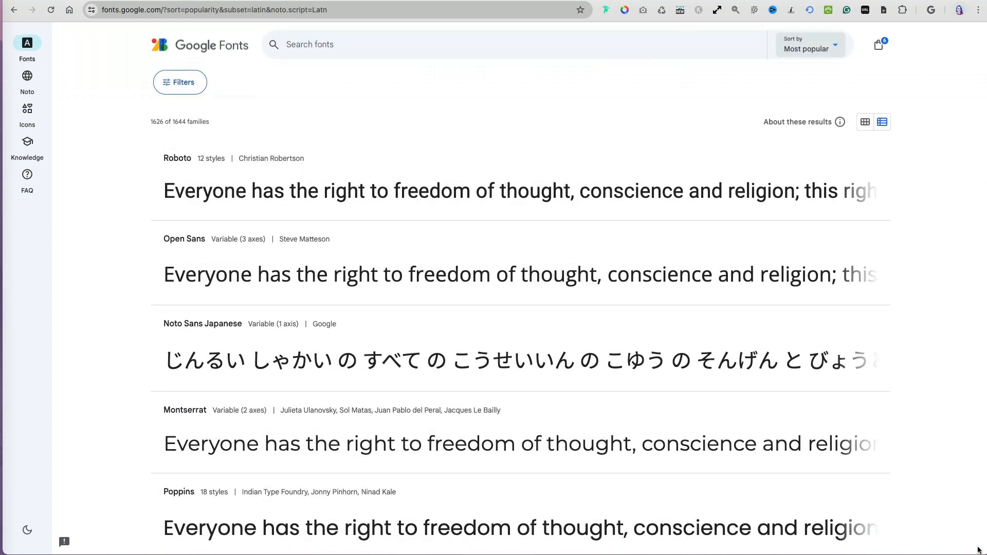
scroll("down", 3)
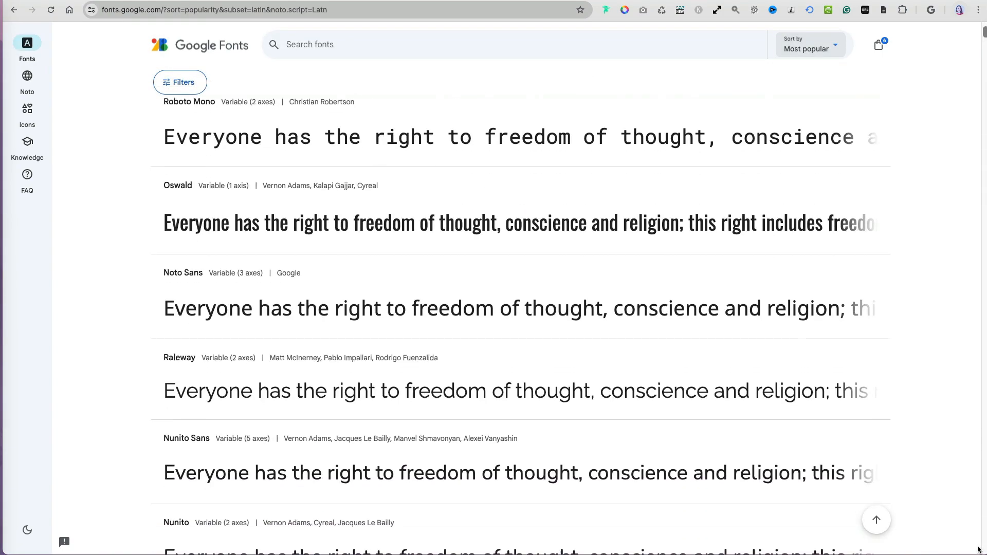
scroll("down", 3)
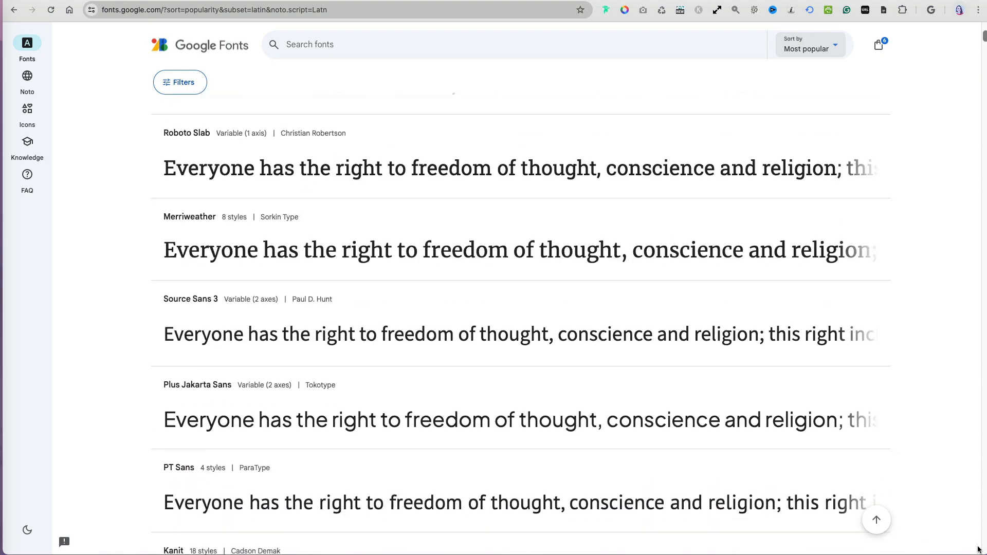
scroll("down", 3)
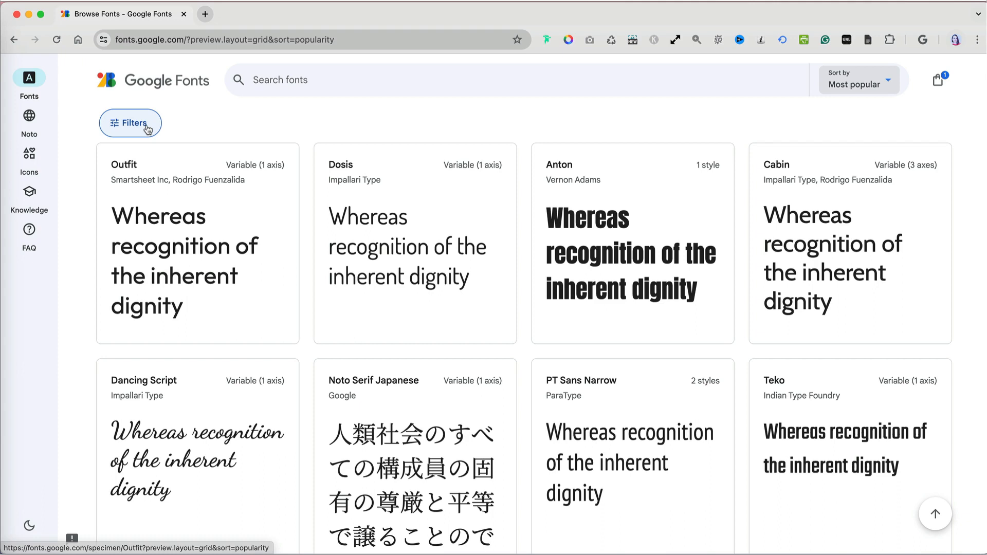
Set the preview text to 'The quick brown fox jumps over the lazy dog.' at 38 px.
left_click(130, 123)
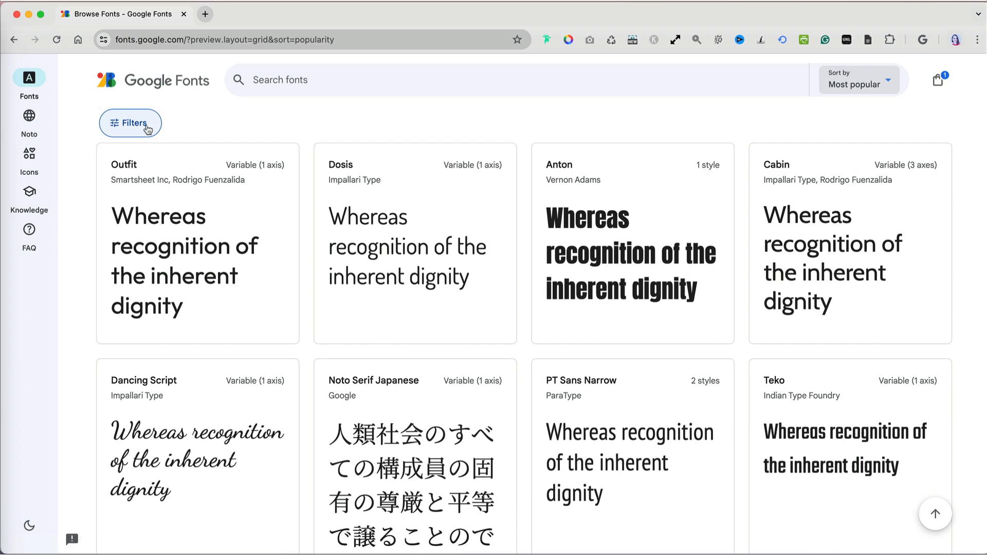
left_click(130, 123)
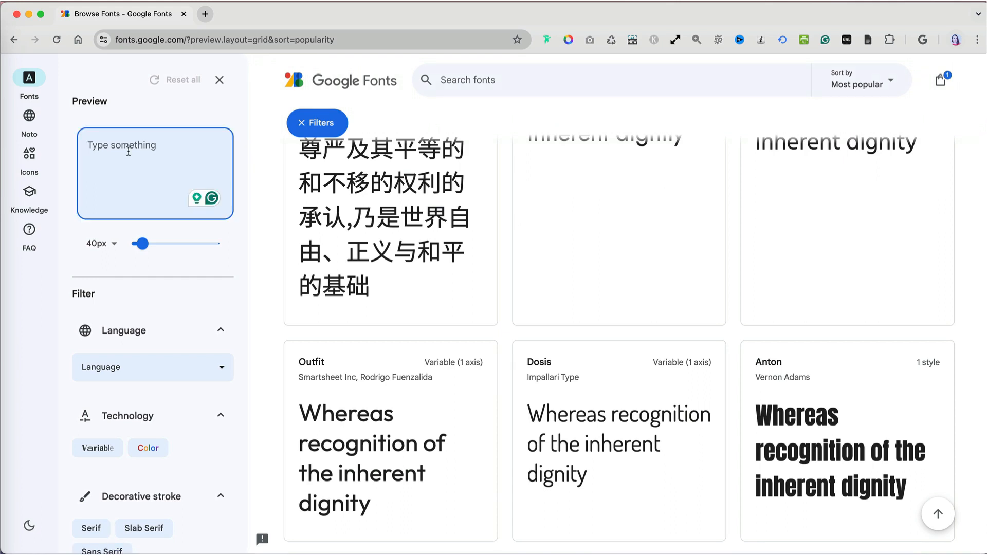
type("The quick brown fox jumps over the lazy dog.")
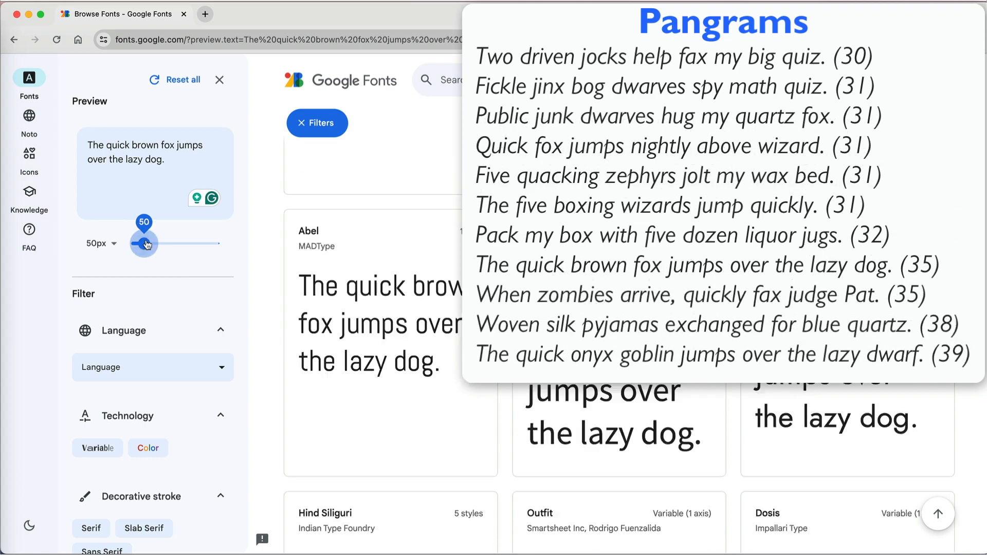
left_click_drag(146, 245, 142, 244)
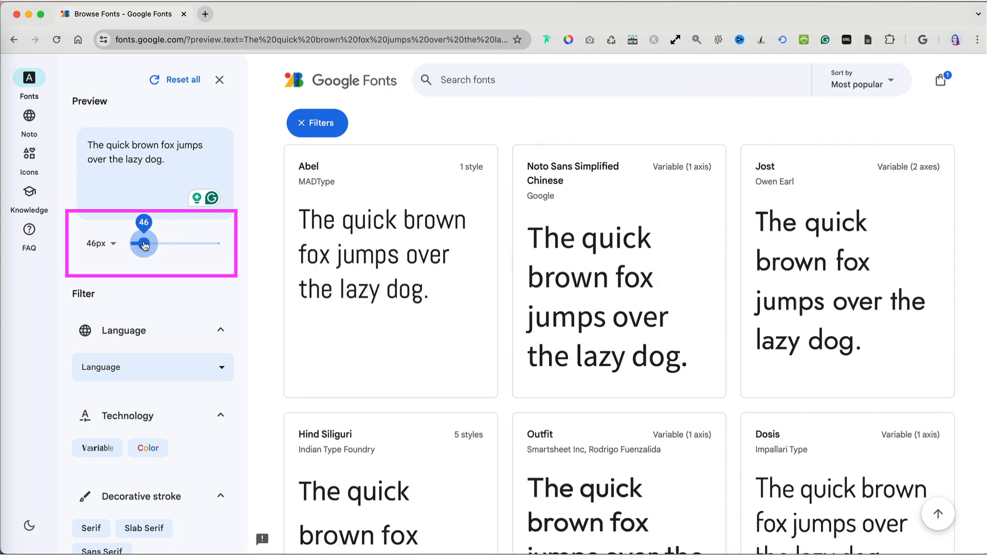
left_click_drag(144, 244, 138, 245)
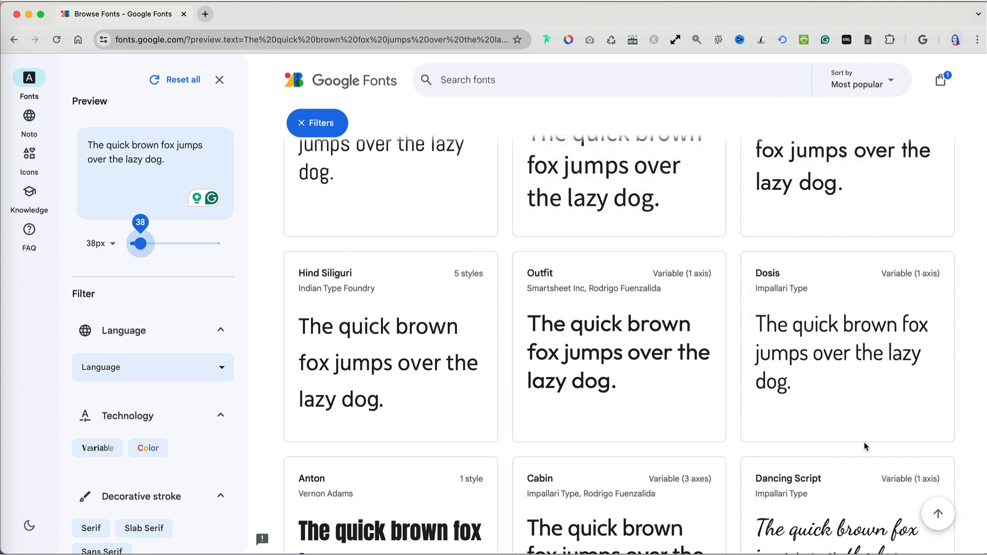
mouse_move(937, 513)
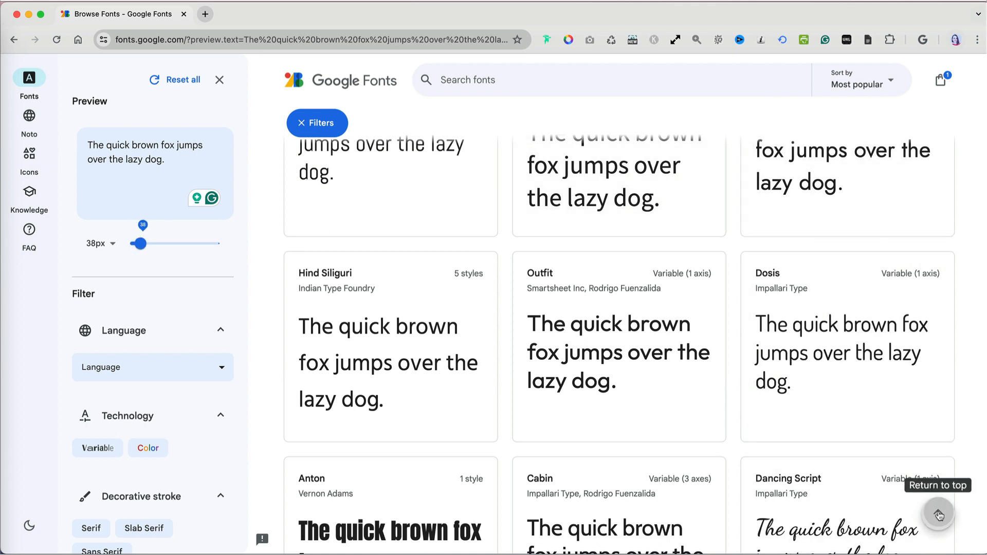
left_click(153, 367)
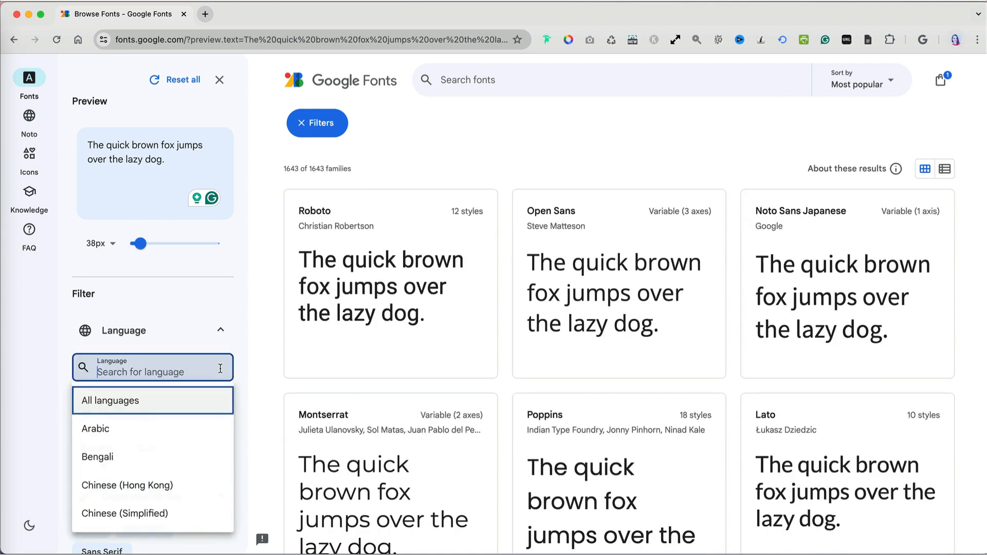
scroll("down", 3)
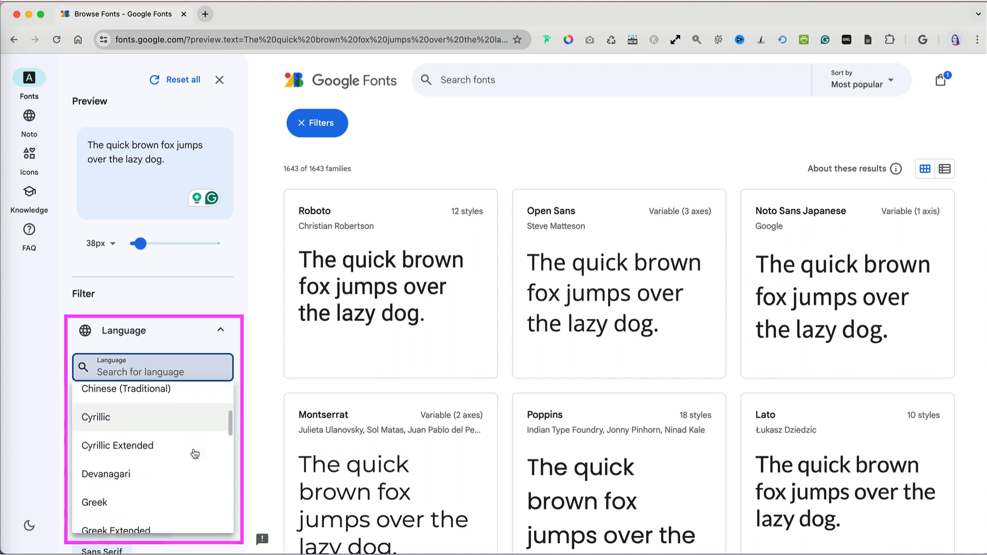
scroll("down", 3)
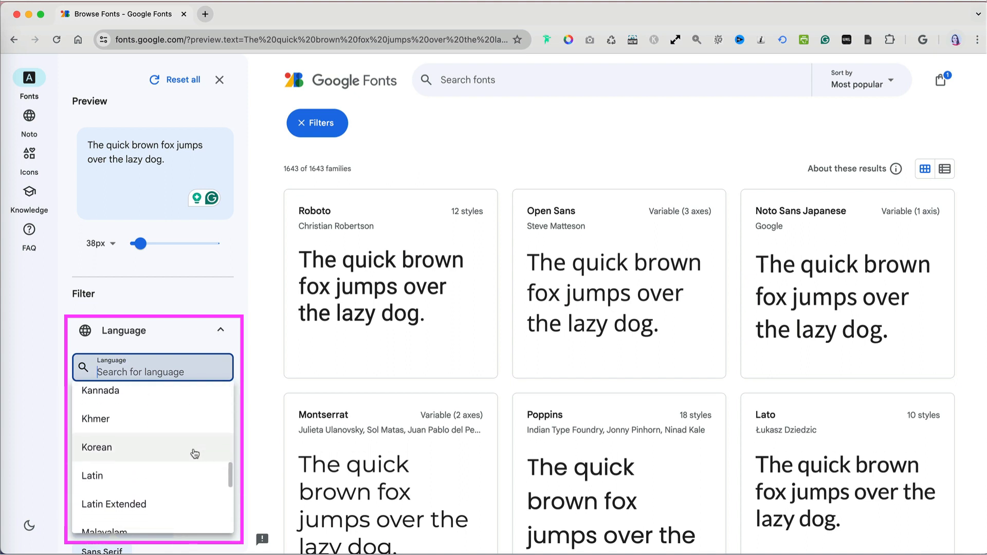
scroll("down", 3)
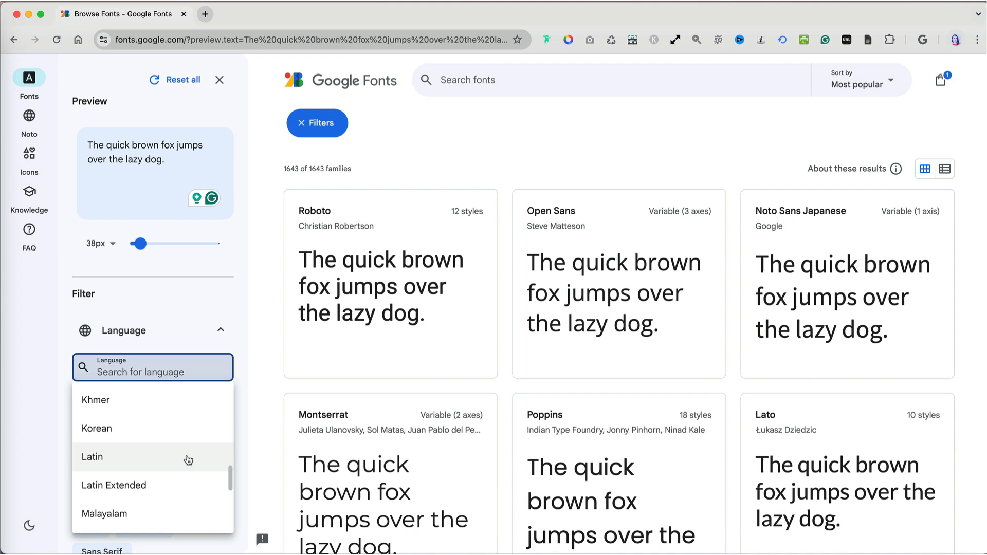
left_click(92, 457)
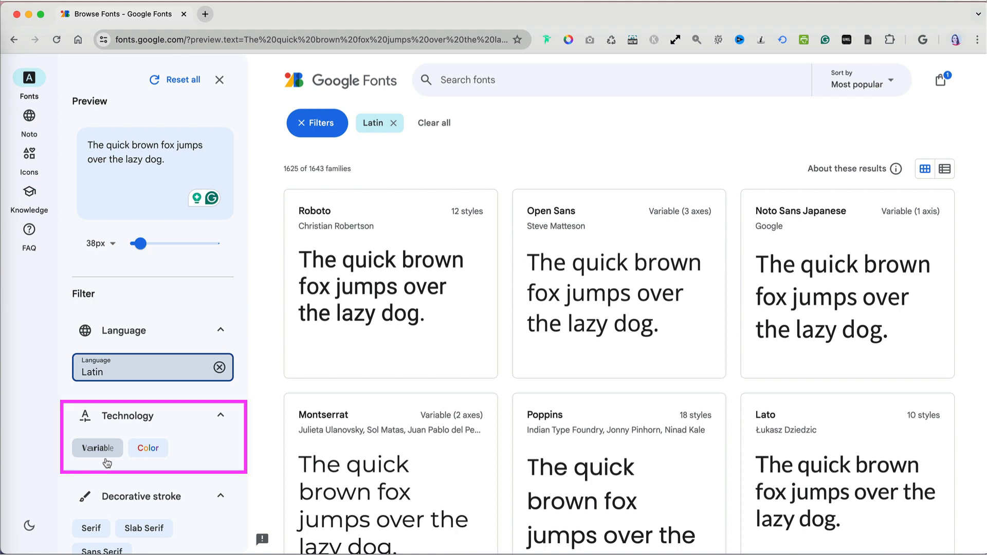
left_click(97, 448)
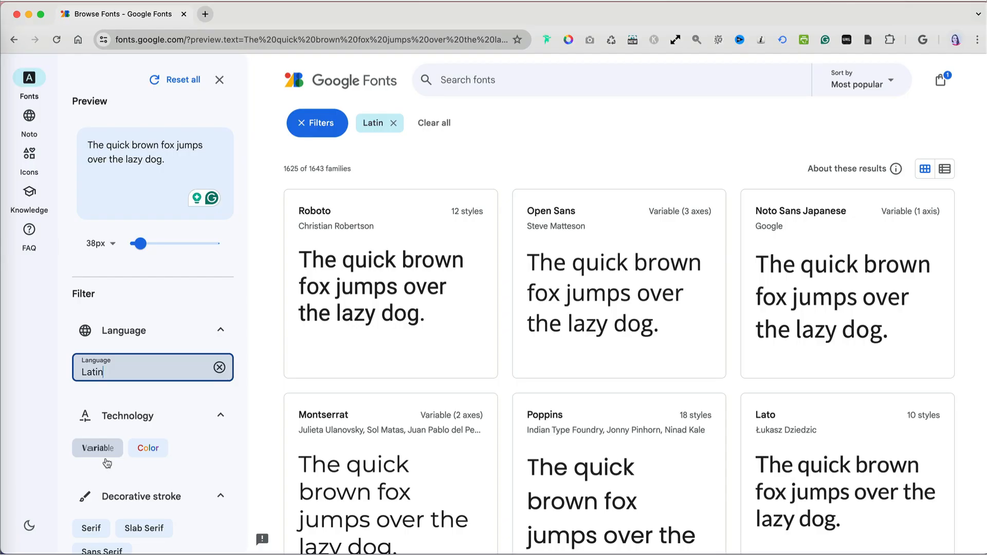
left_click(97, 448)
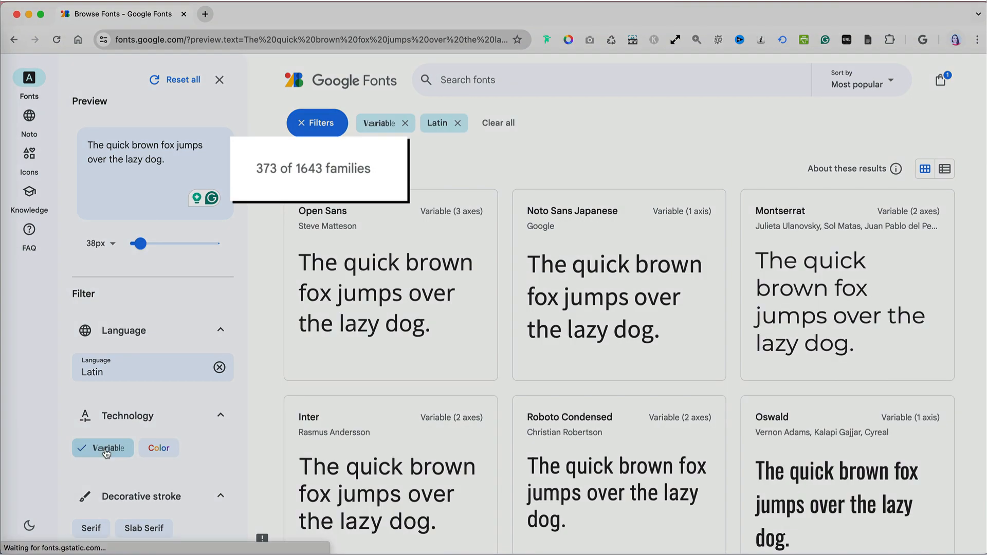
left_click(103, 448)
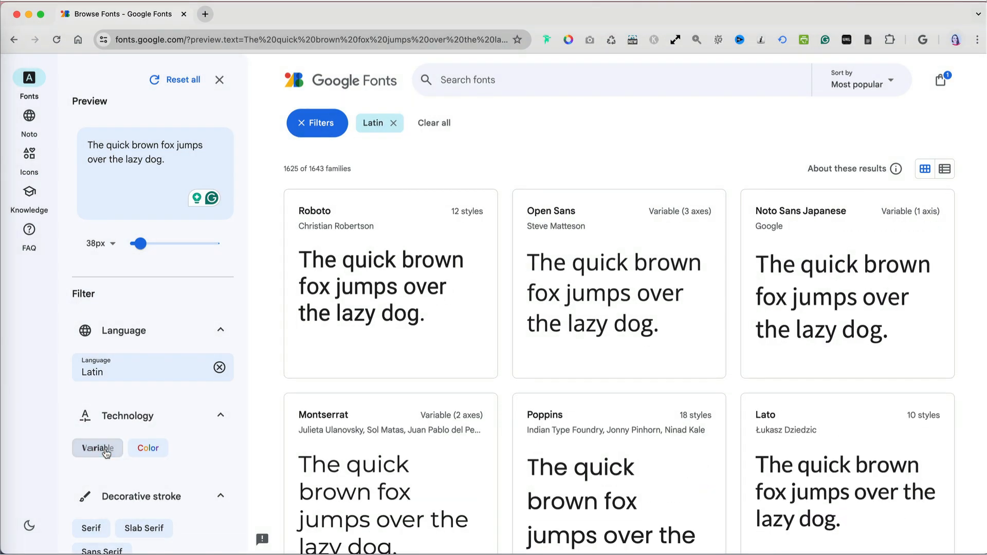
scroll("down", 3)
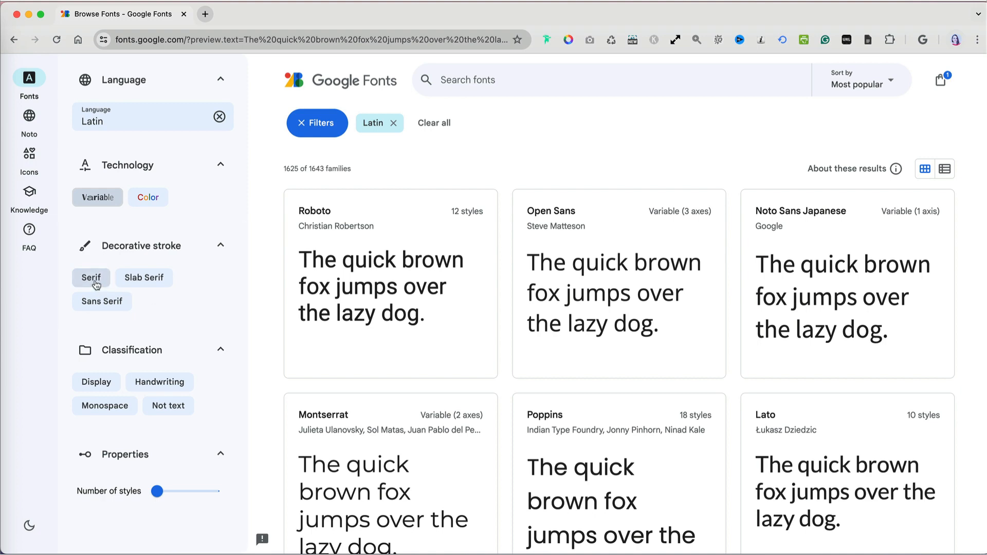
Try Serif and Slab Serif, then keep only Sans Serif, showing 773 families.
left_click(91, 278)
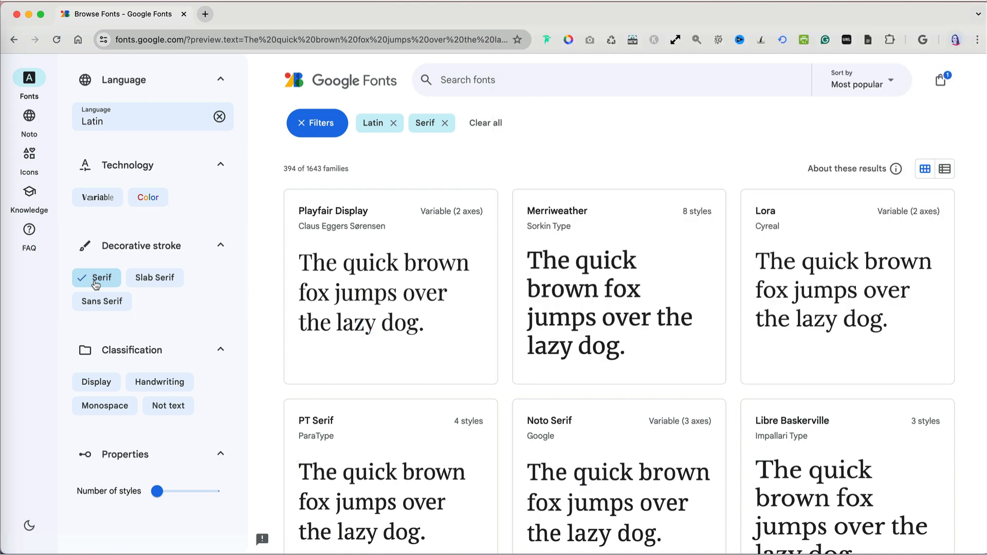
left_click(154, 278)
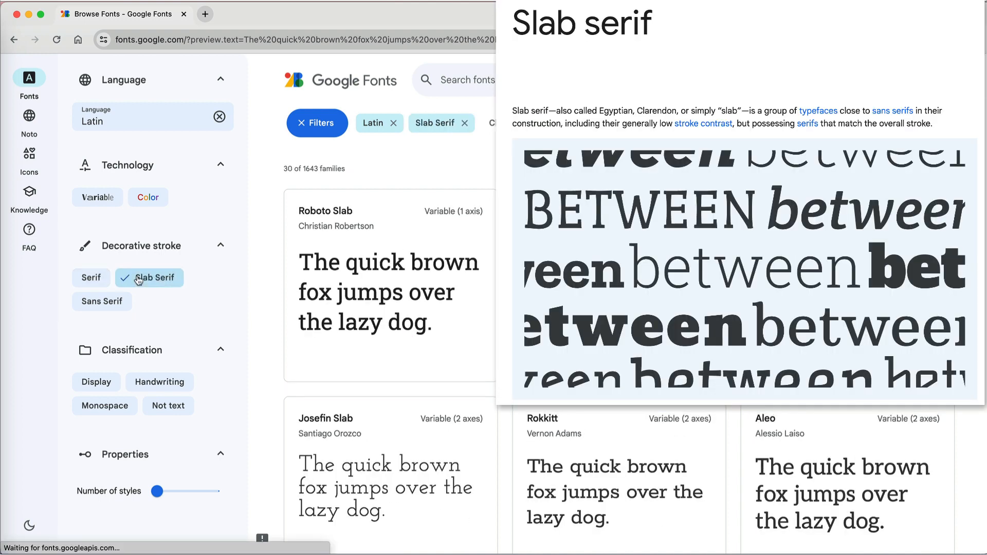
left_click(149, 278)
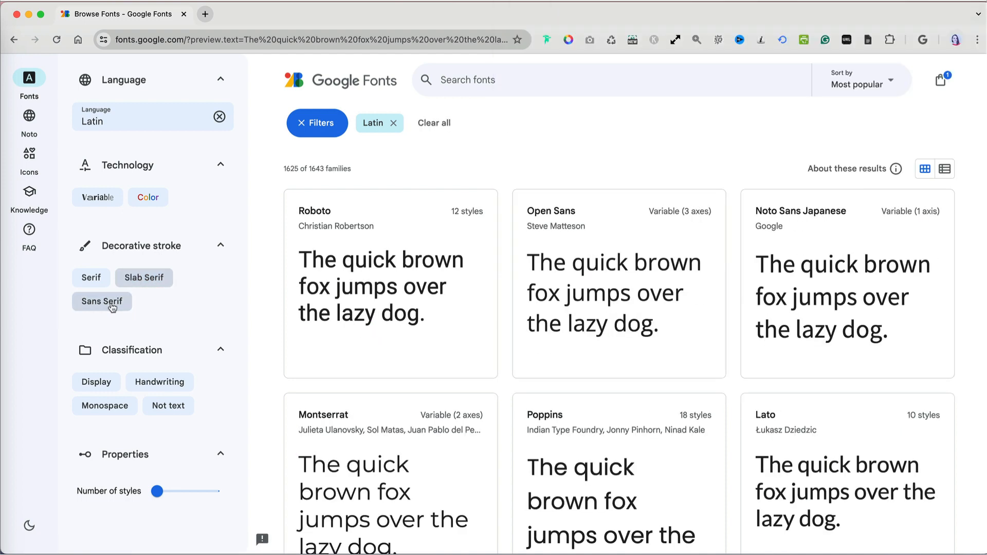
left_click(101, 300)
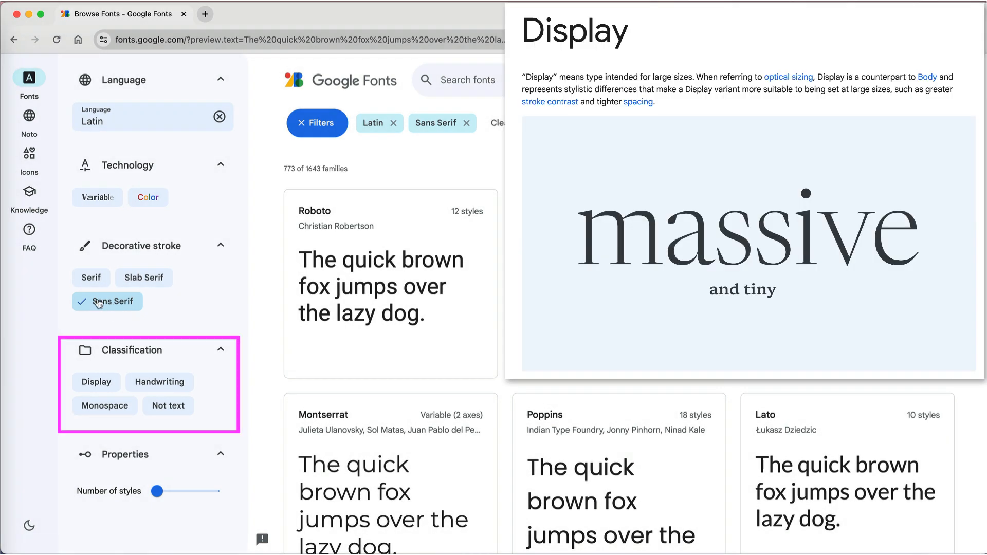
Try Display and Monospace, keep Handwriting, and drop Sans Serif, showing 246 families.
left_click(96, 382)
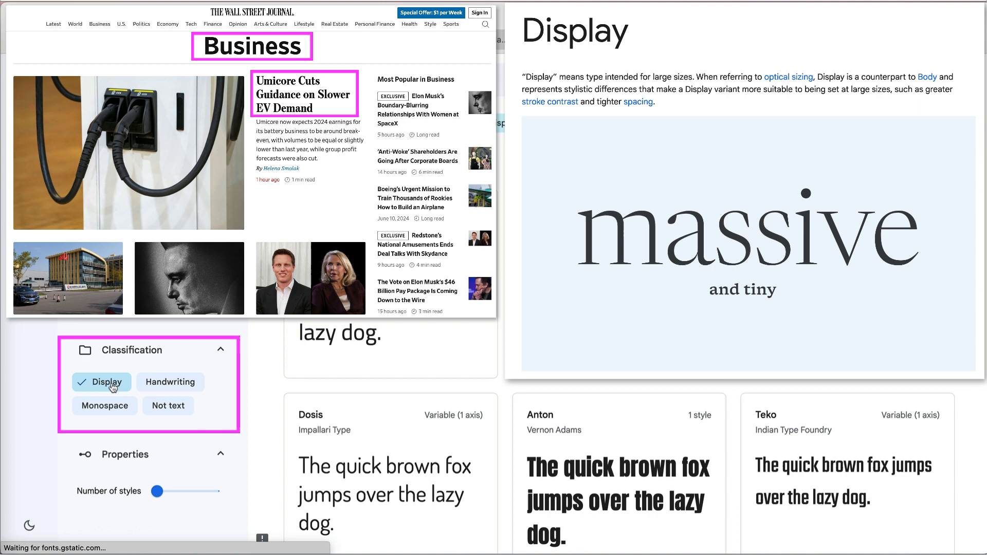
left_click(159, 382)
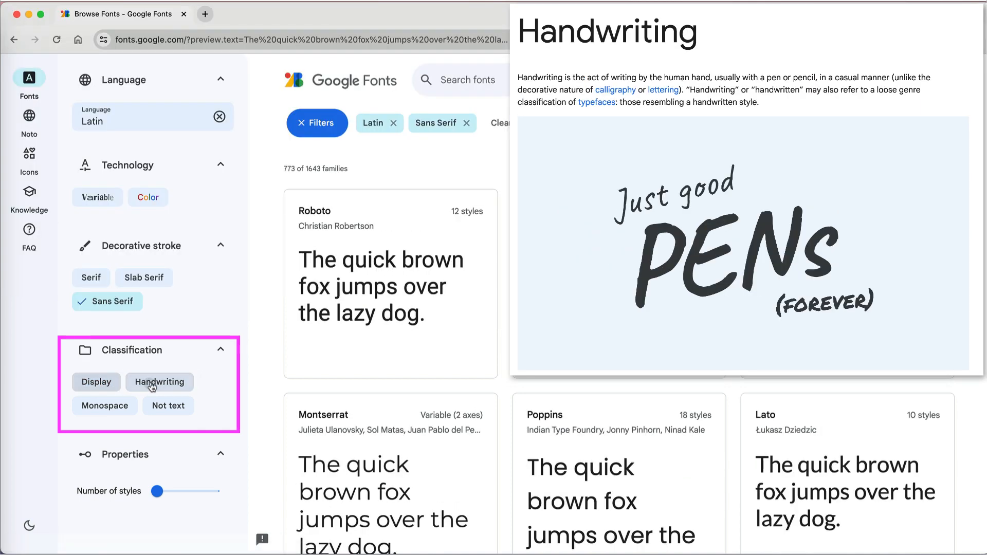
left_click(165, 382)
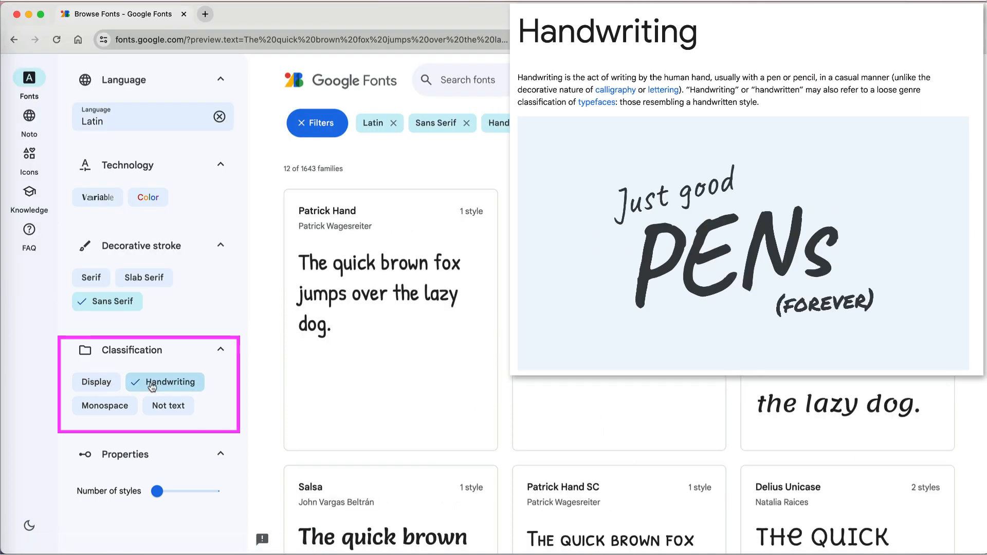
left_click(165, 382)
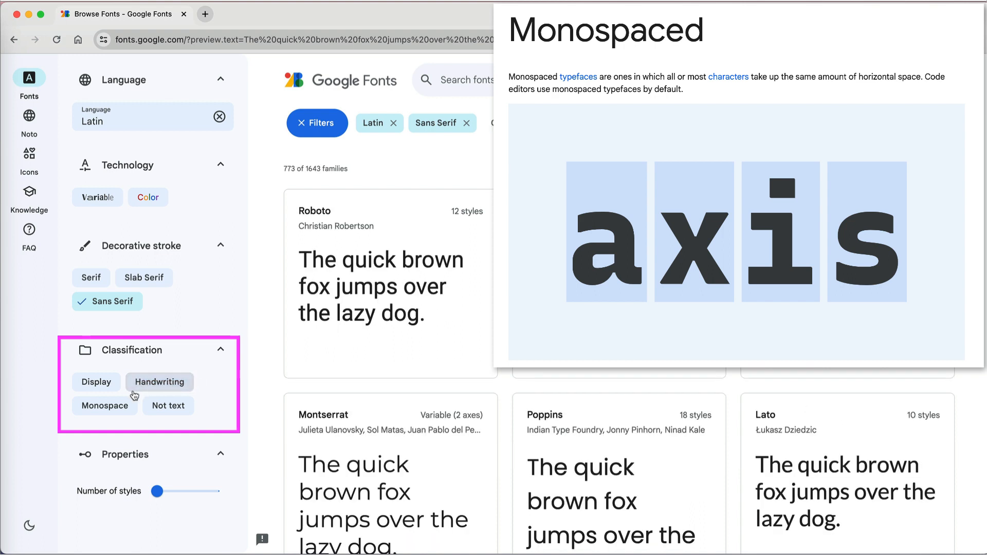
left_click(109, 406)
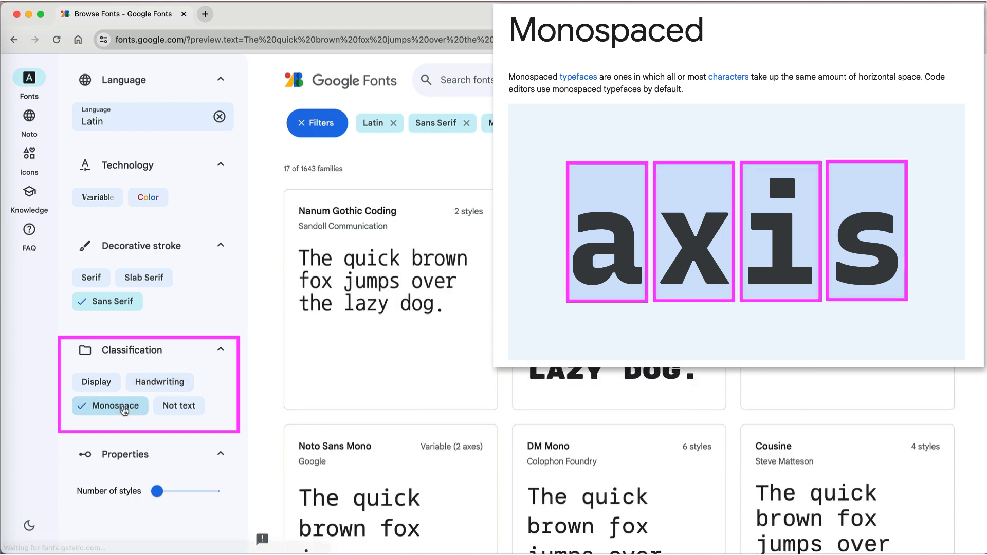
left_click(109, 406)
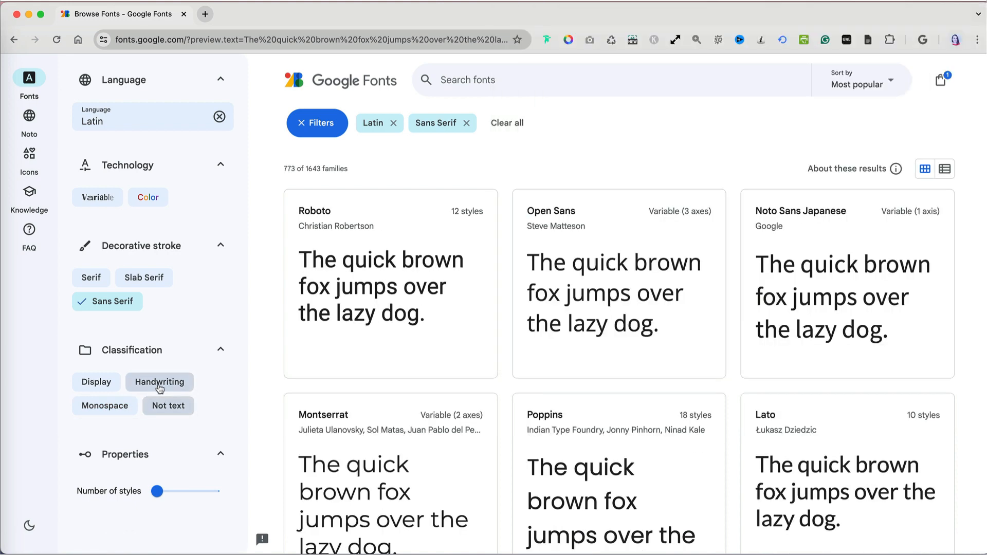
left_click(159, 382)
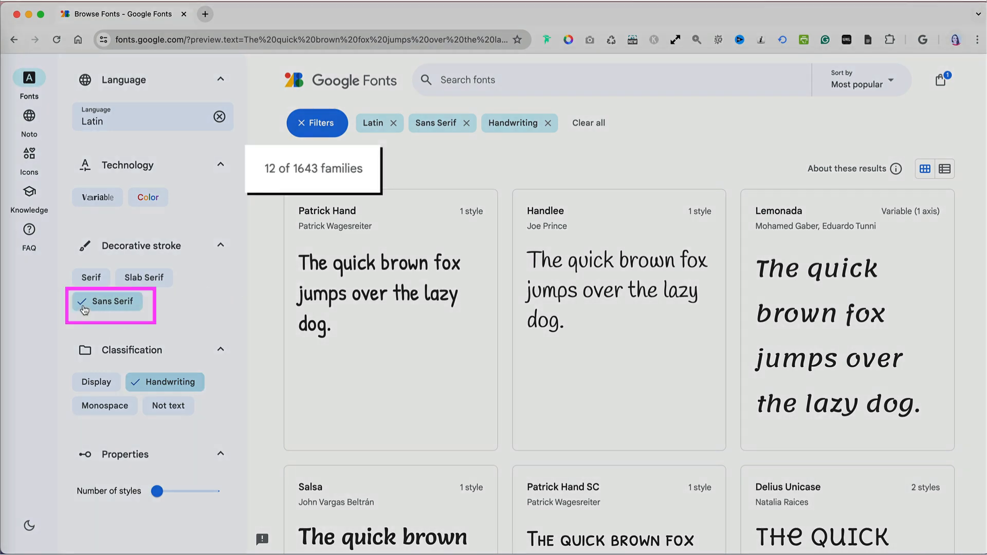
left_click(107, 301)
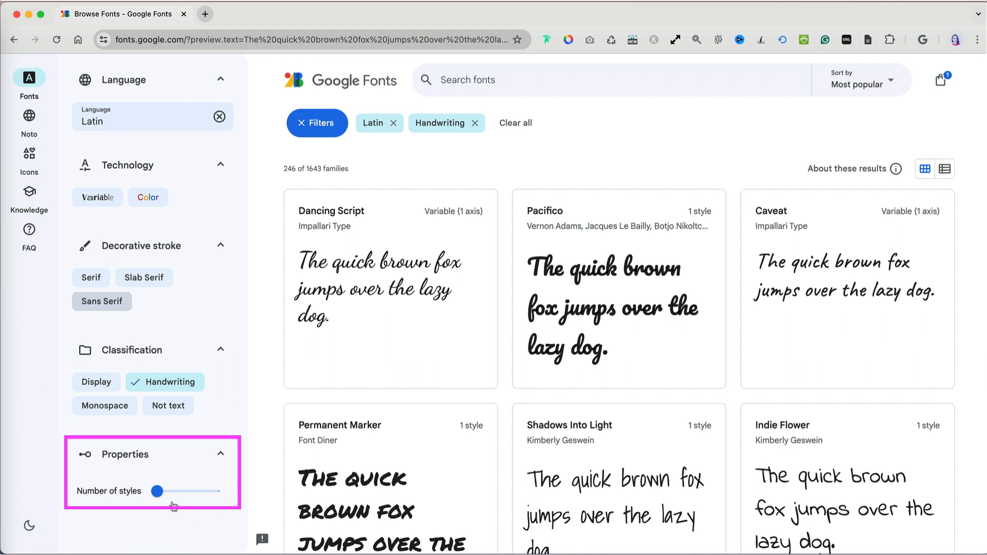
Require at least four styles and keep only variable handwriting fonts (13 families).
left_click(156, 492)
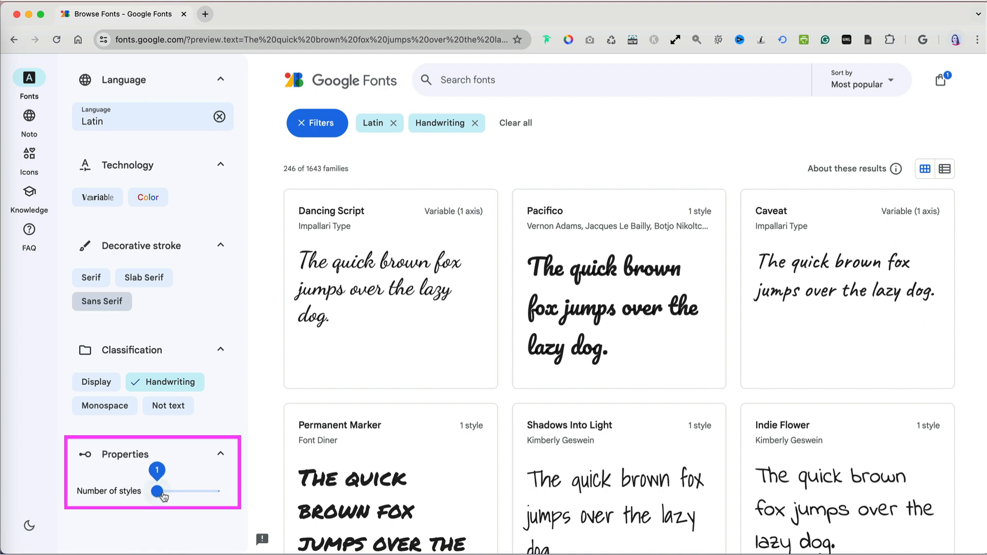
left_click_drag(155, 491, 168, 491)
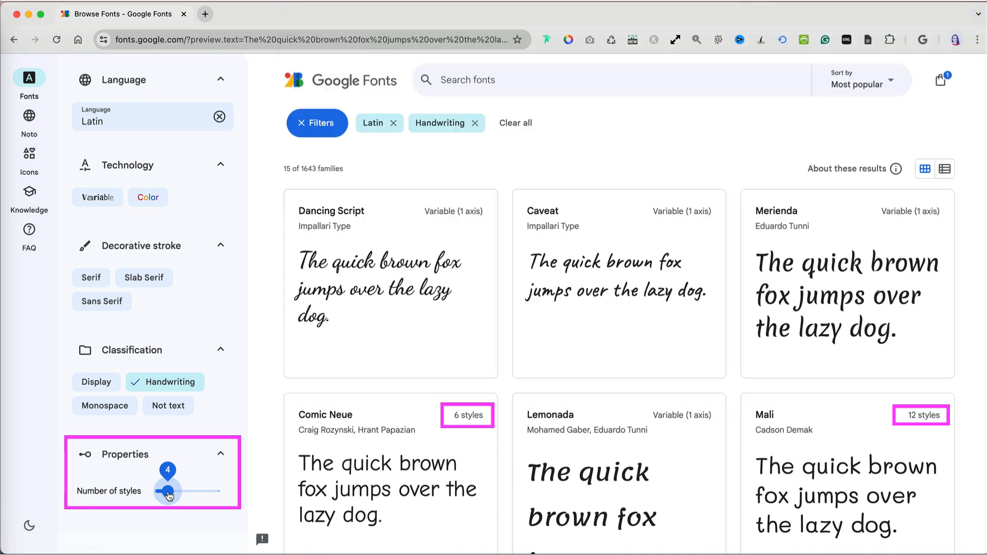
left_click(104, 197)
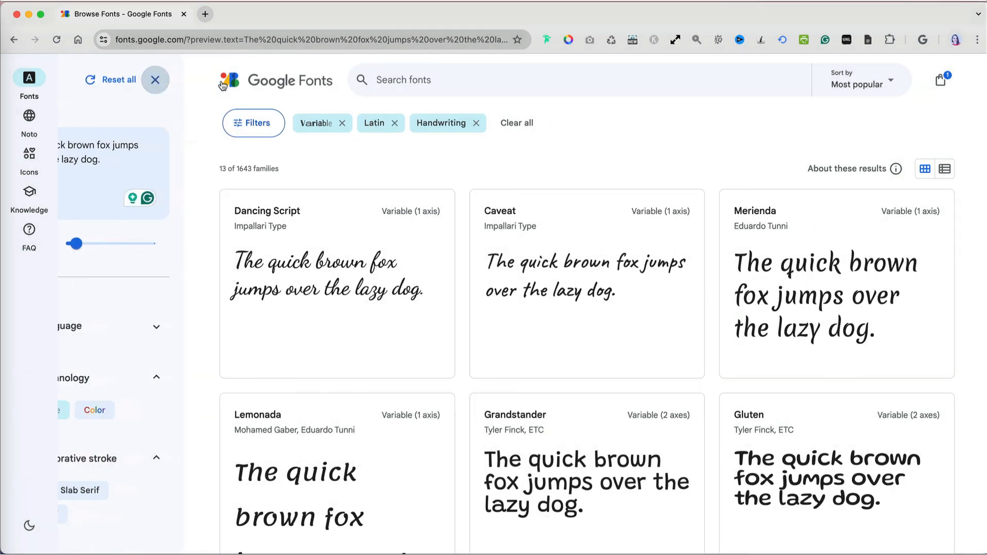
Close the filters, sort the catalogue by Trending, and reopen the filter panel.
left_click(155, 79)
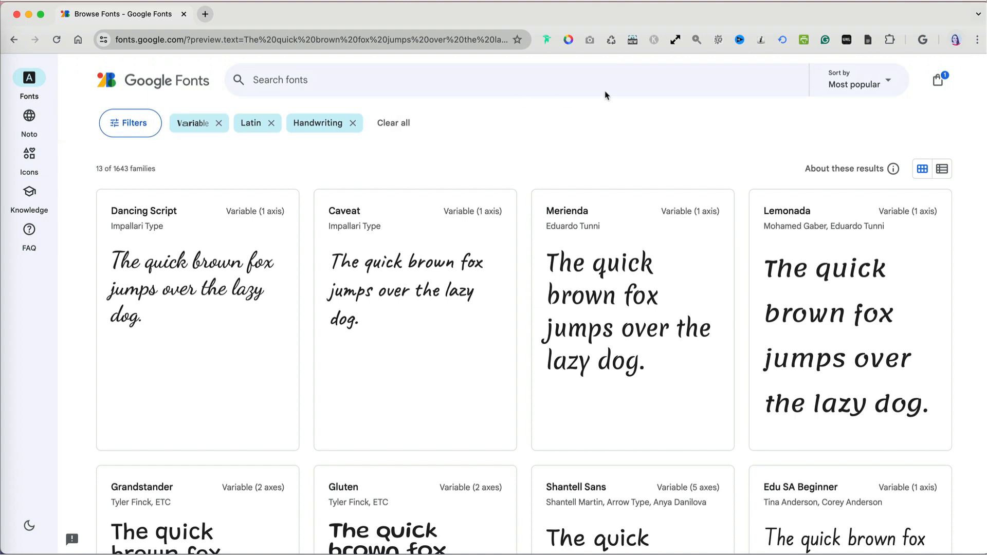
left_click(855, 80)
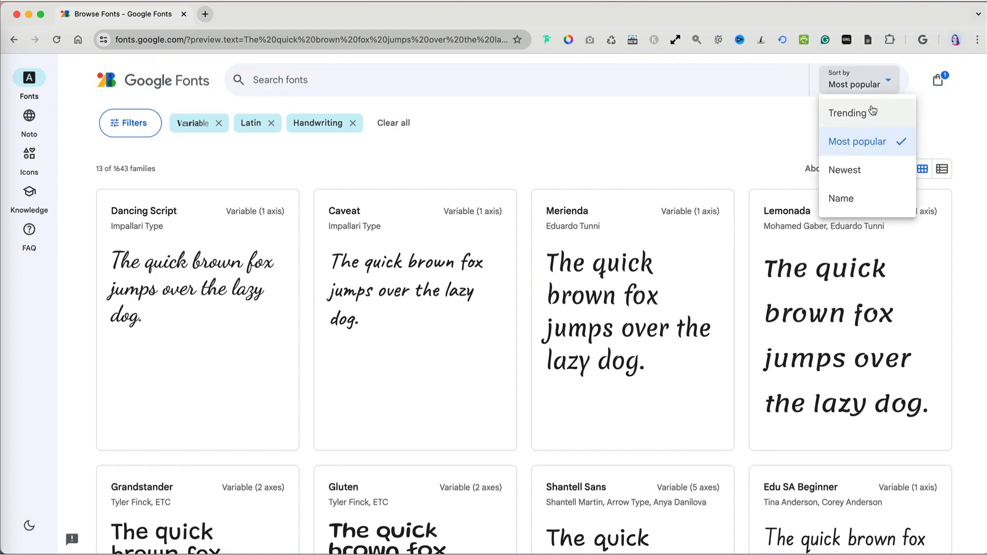
left_click(848, 112)
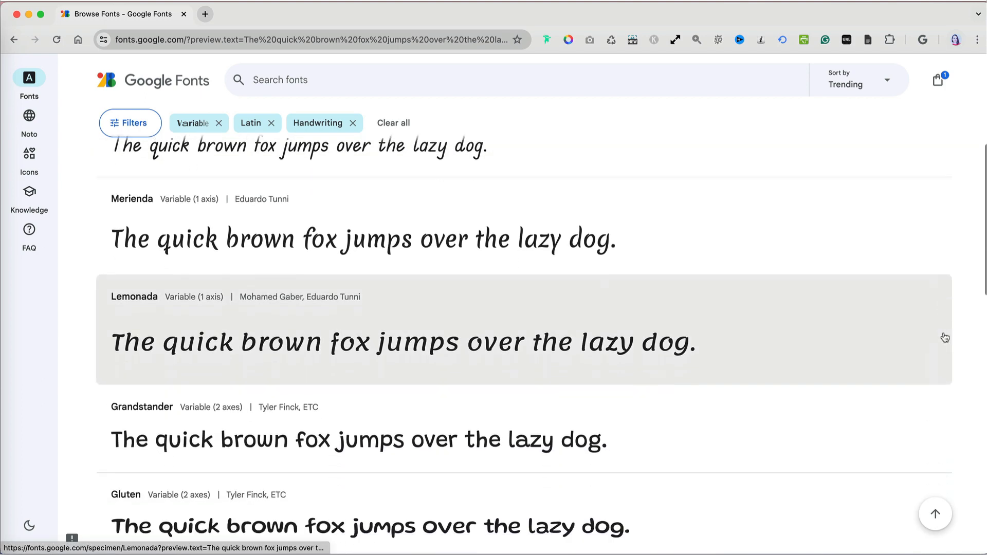
left_click(858, 80)
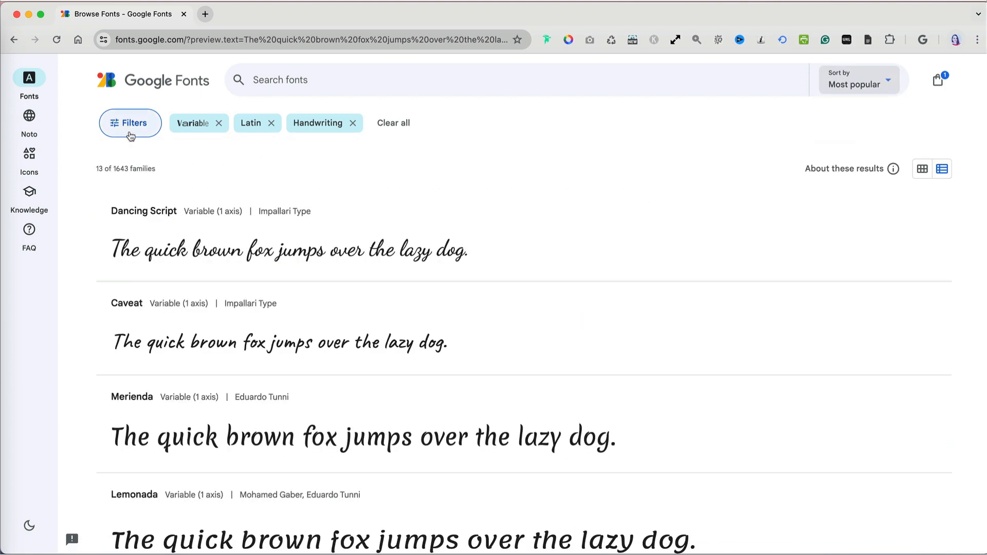
left_click(131, 123)
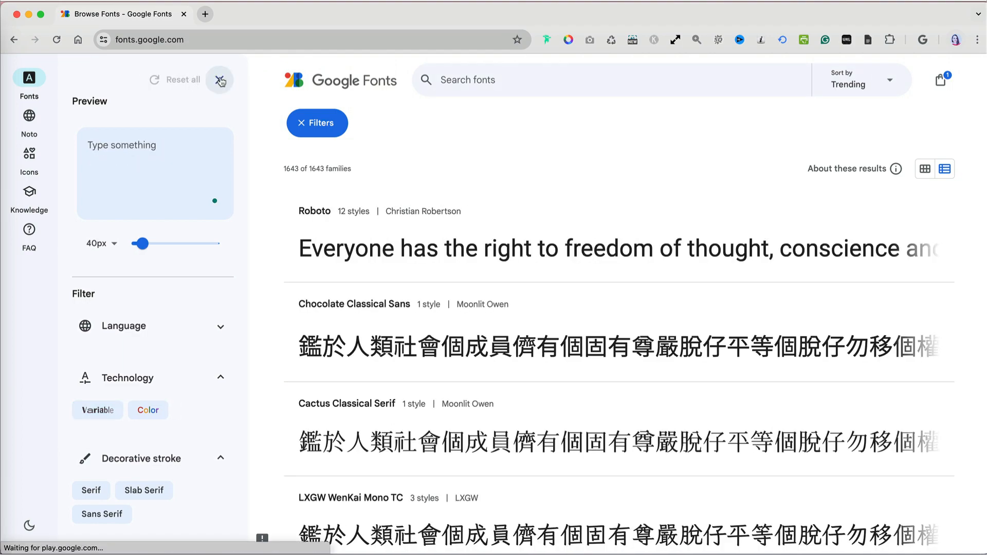
Search 'ital', open Italiana, shrink its style preview to 38 px, then open Type tester.
type("italiana")
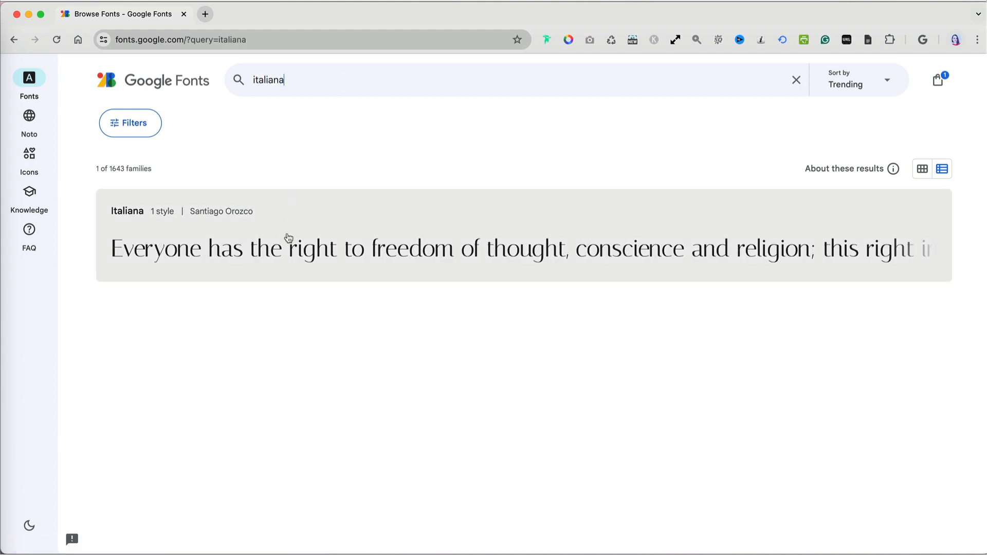
left_click(127, 211)
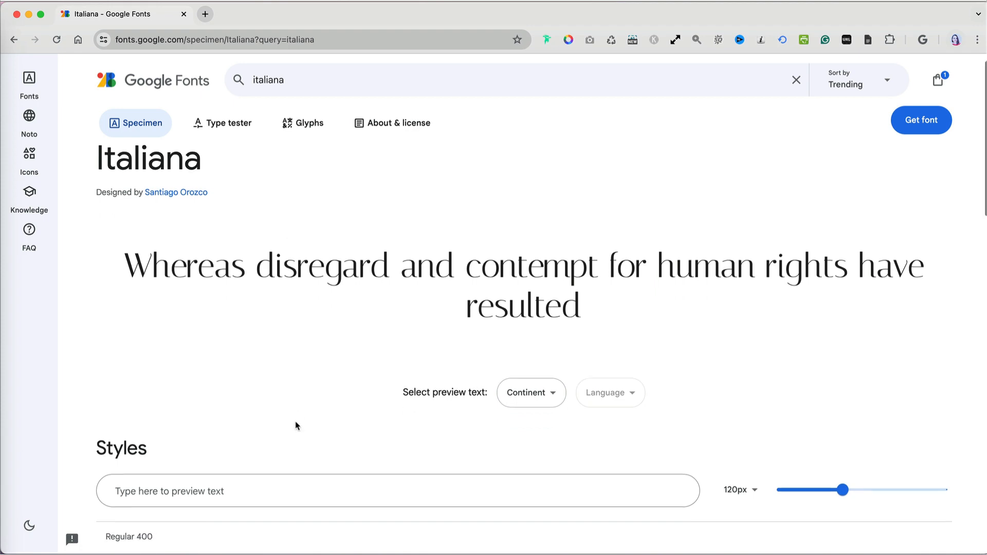
scroll("down", 3)
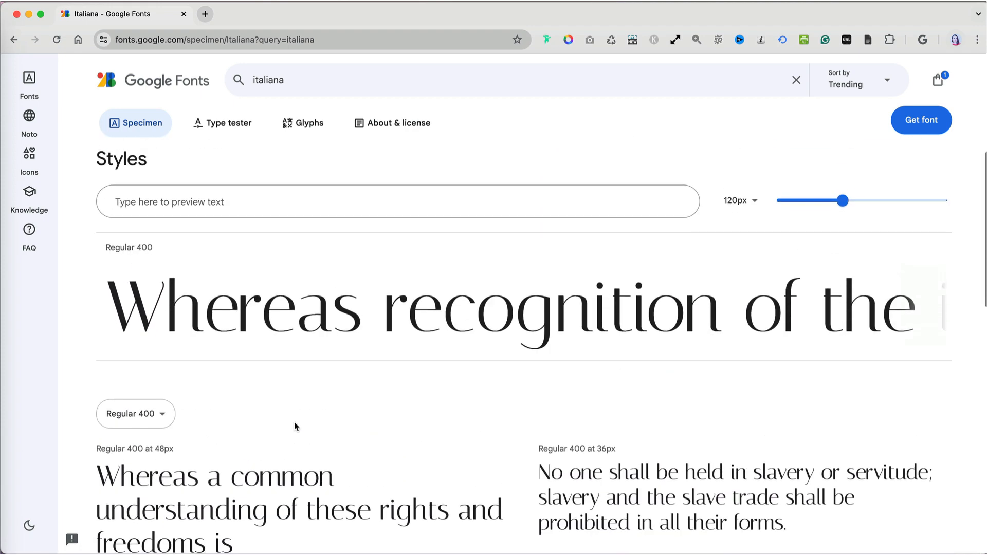
left_click_drag(844, 200, 819, 200)
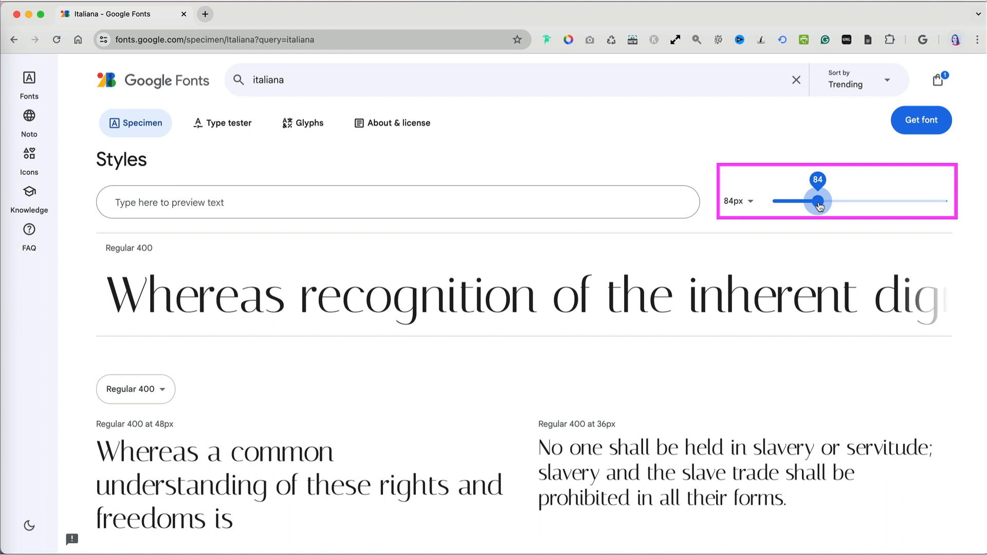
left_click_drag(818, 201, 813, 201)
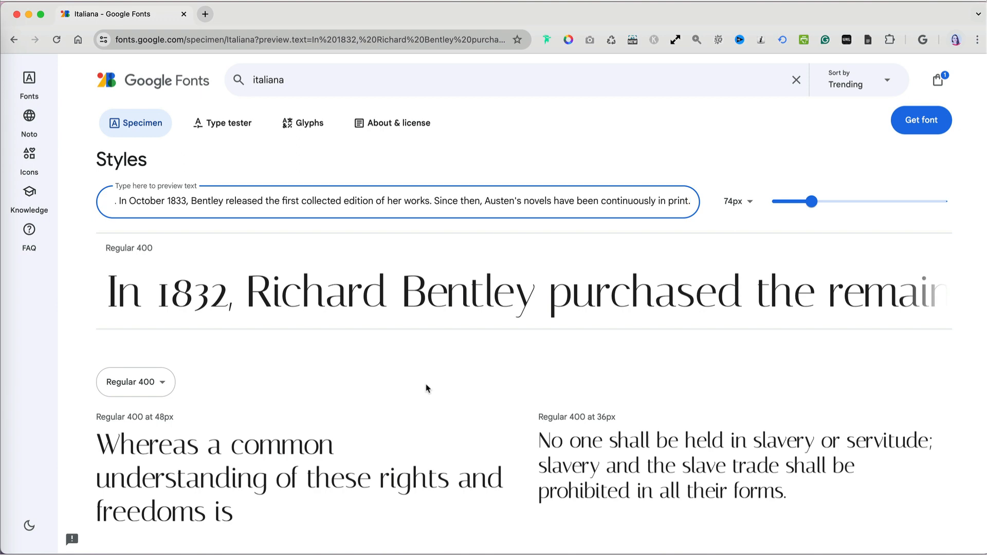
left_click_drag(816, 202, 791, 202)
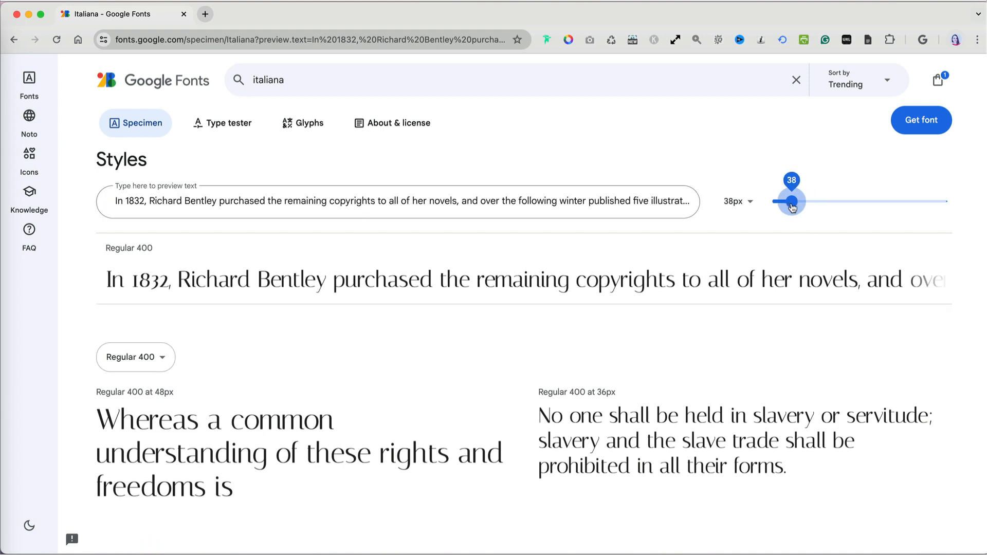
left_click(222, 123)
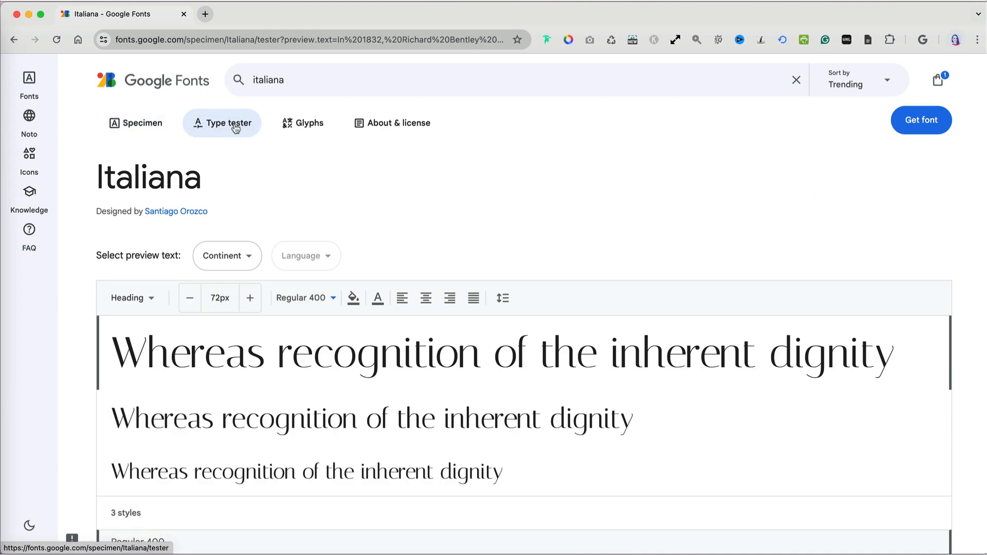
Make the heading sample blue and smaller, then enlarge Italiana's ó glyph.
left_click(378, 298)
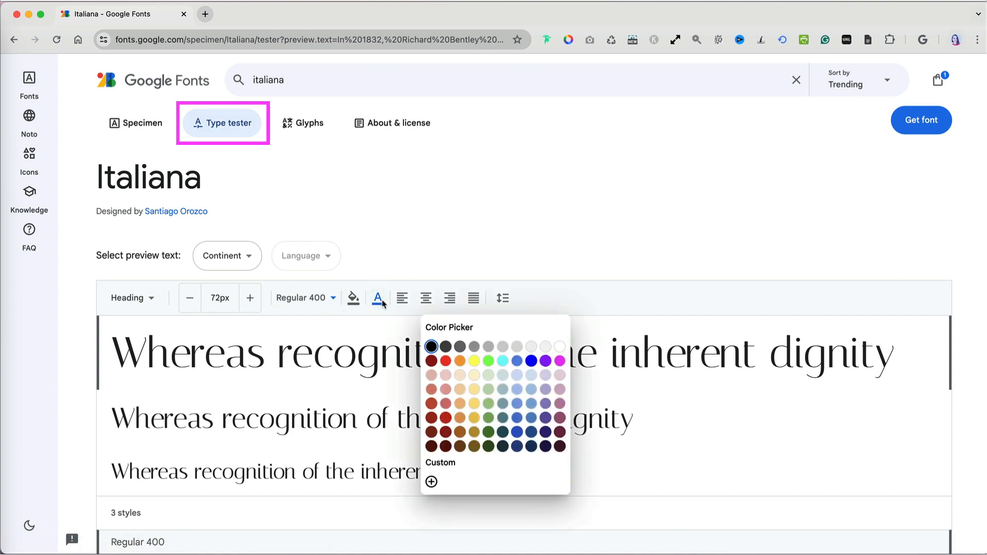
left_click(535, 359)
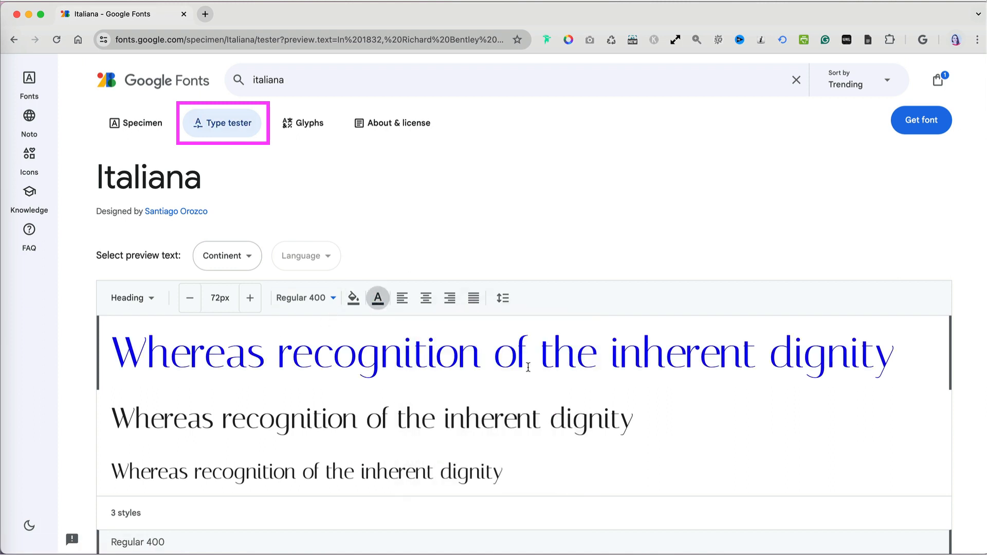
left_click(189, 298)
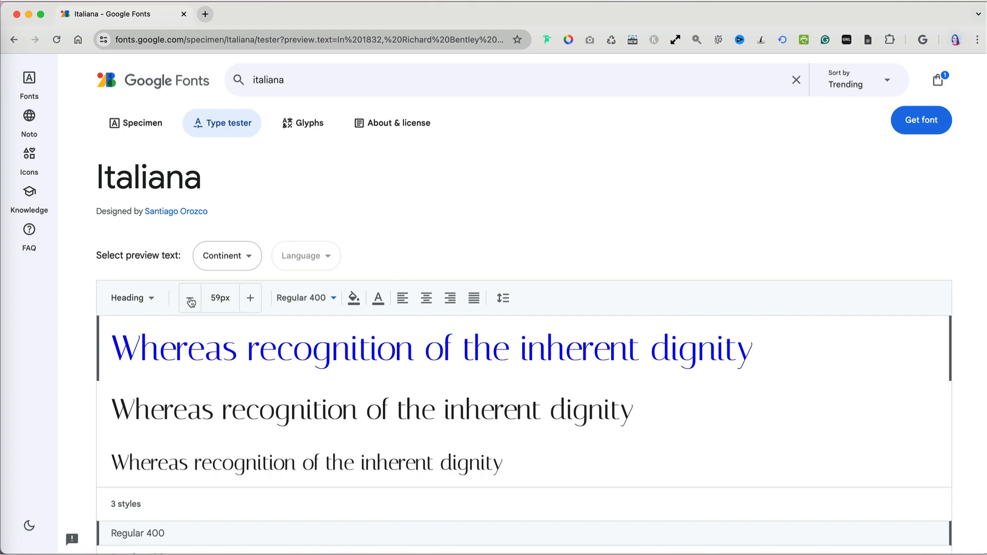
left_click(190, 297)
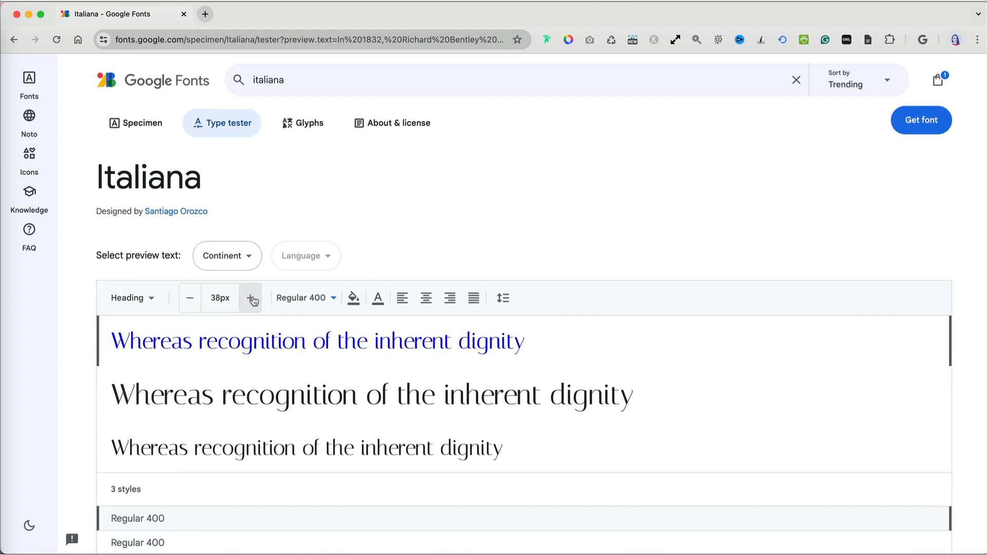
left_click(304, 123)
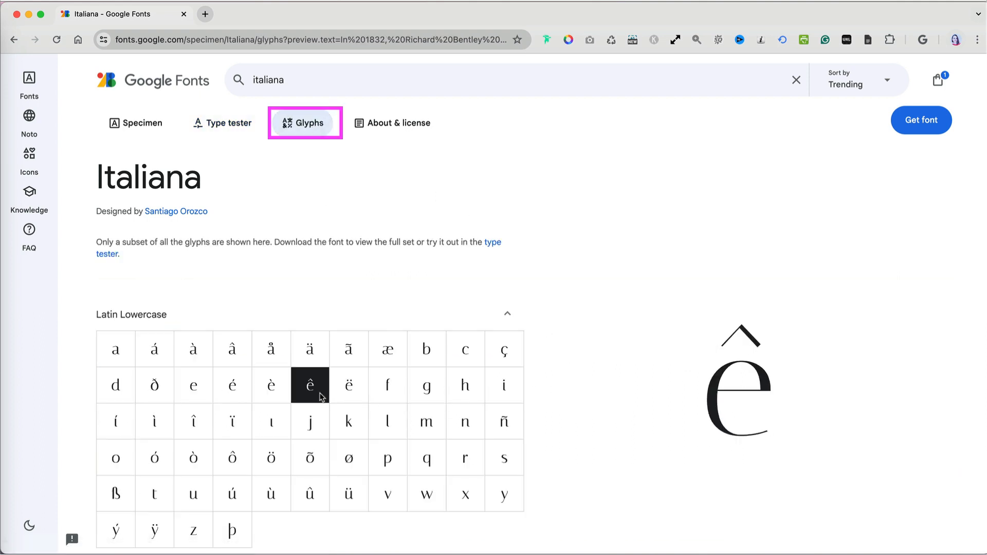
left_click(426, 458)
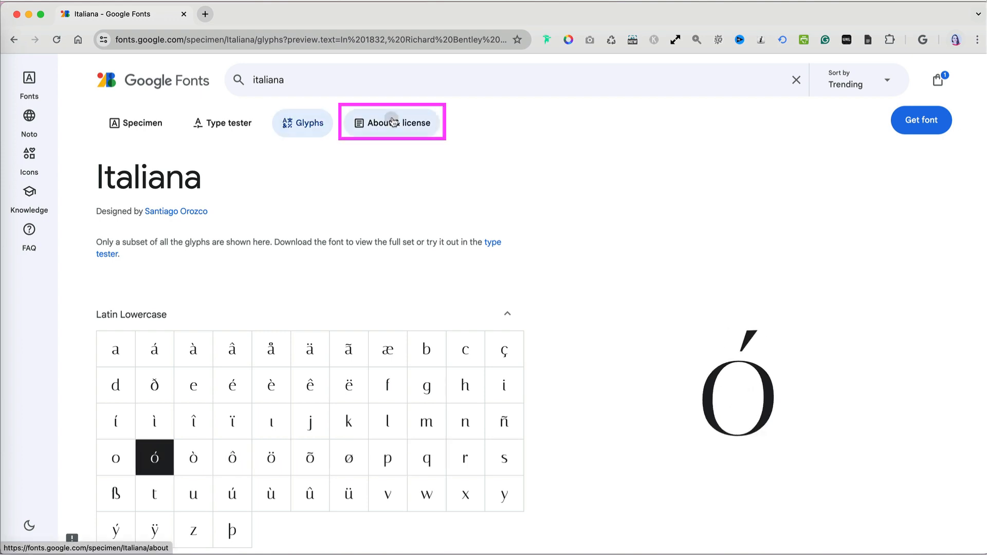
Read Italiana's About & license description, designer and Open Font License details.
left_click(392, 123)
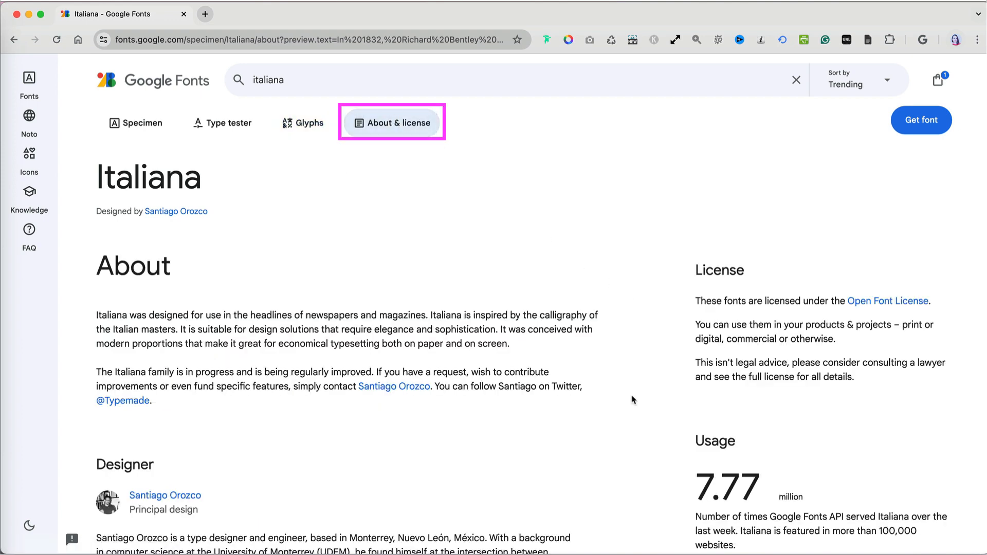
scroll("down", 3)
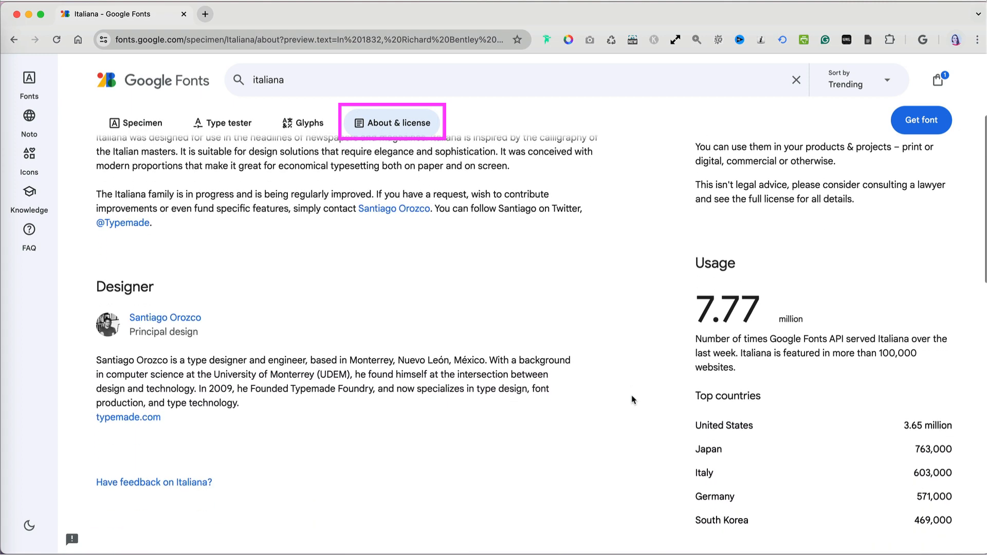
scroll("down", 3)
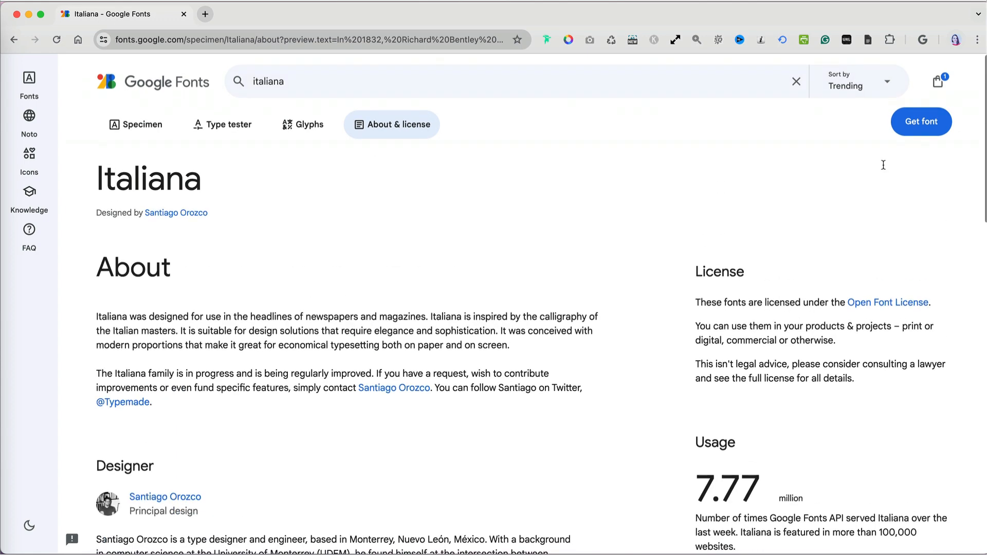
Return to Italiana's specimen, add it with Get font, and show its embed code.
left_click(134, 123)
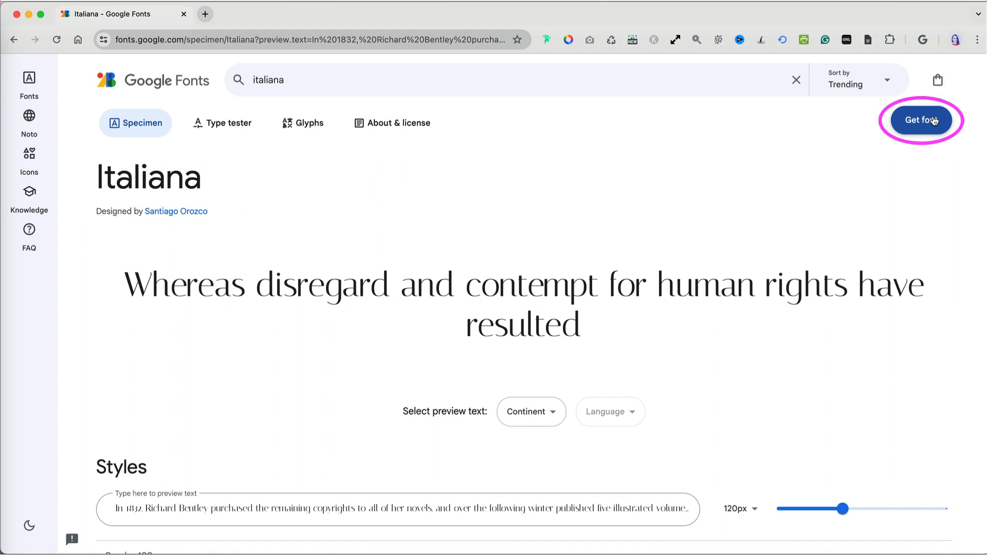
left_click(920, 120)
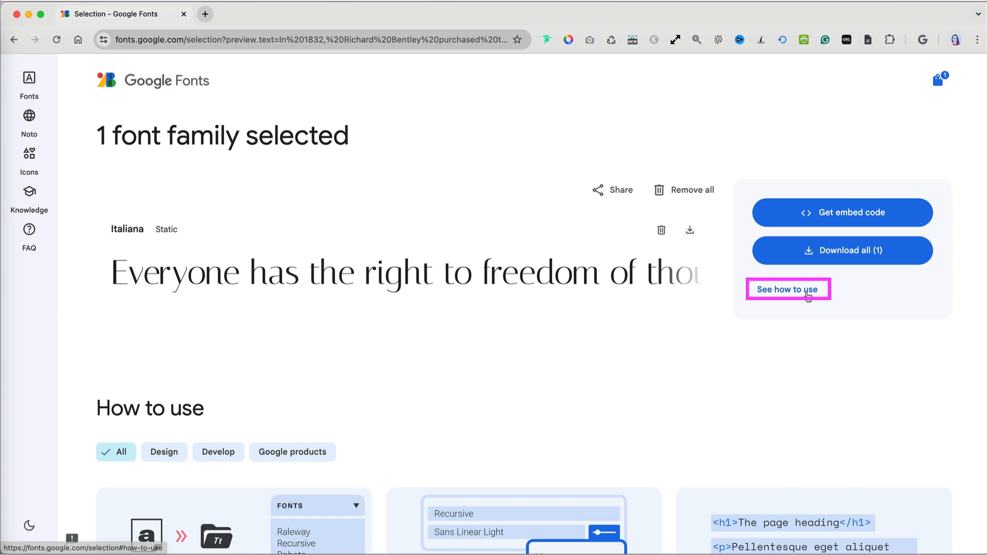
left_click(787, 289)
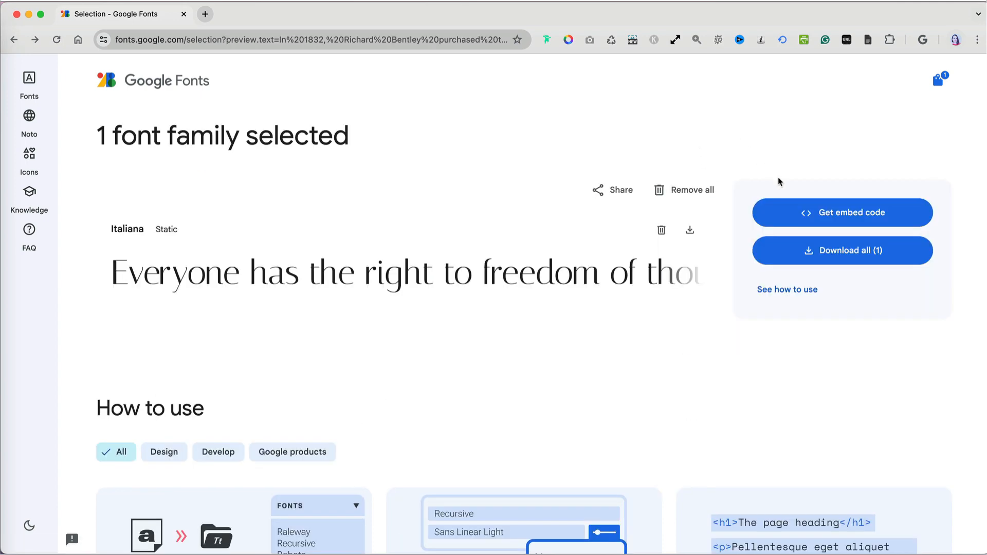
left_click(841, 213)
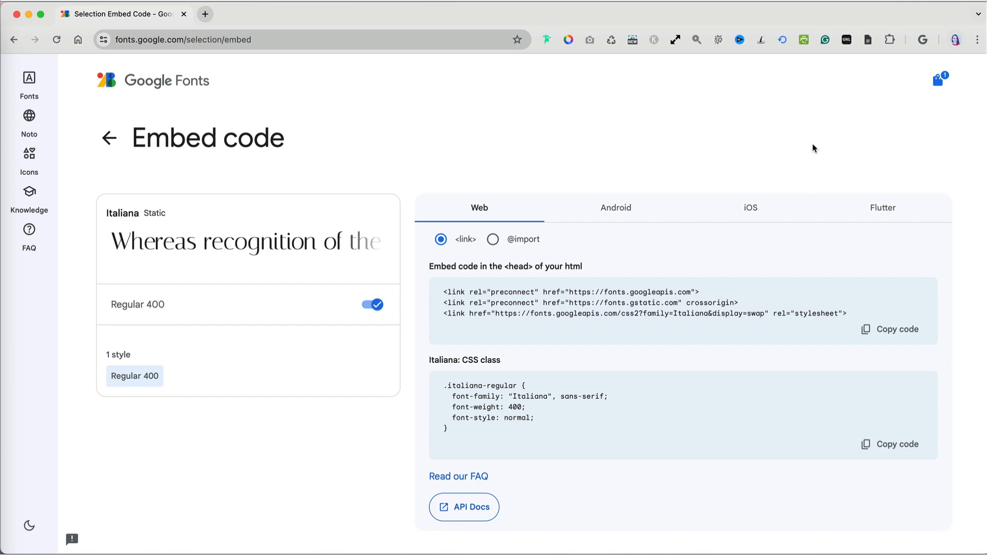
Return from the embed code page and download all Italiana font files.
left_click(109, 138)
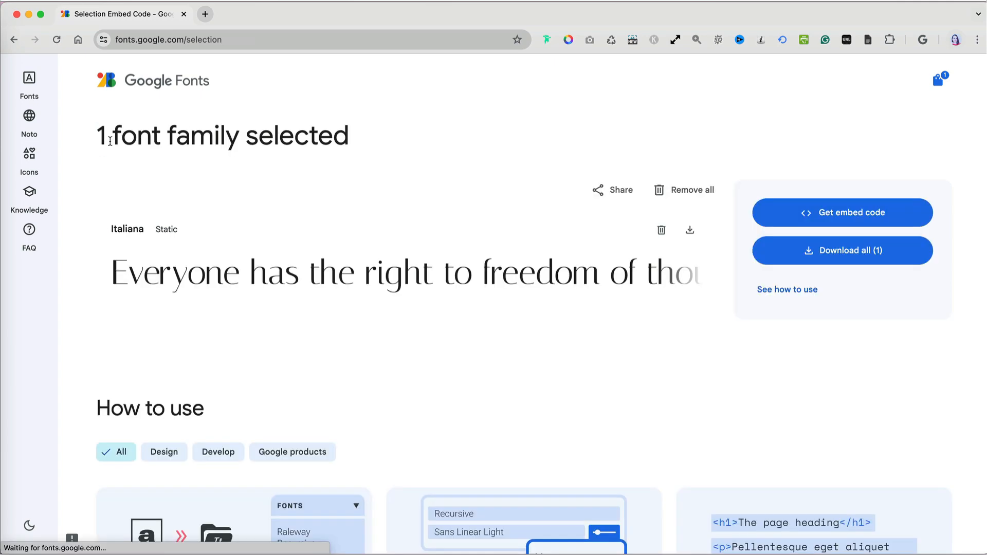
left_click(842, 250)
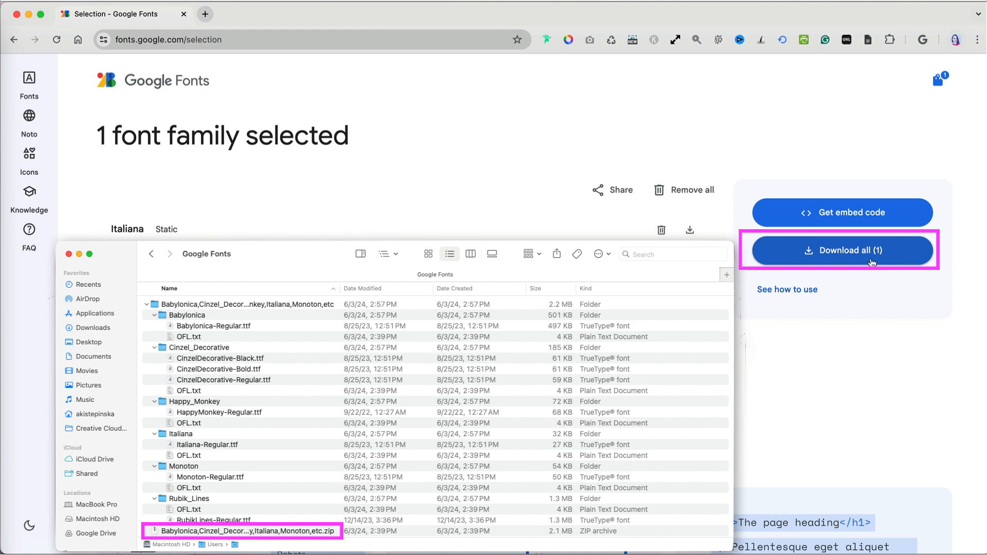